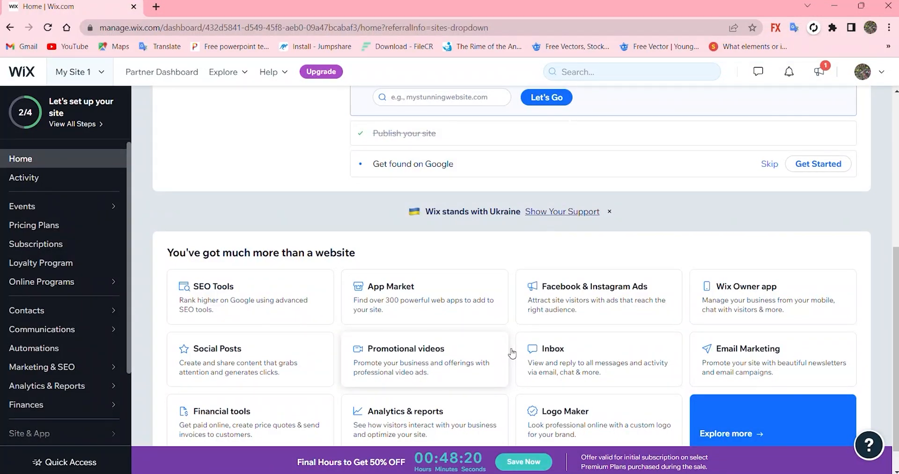
mouse_move(509, 356)
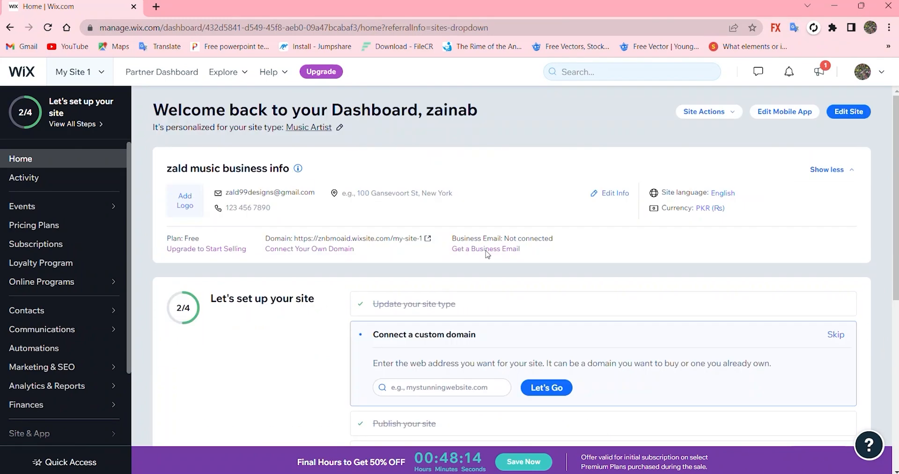
Step: Create a blank automation from scratch on the site's Automations page
click(80, 71)
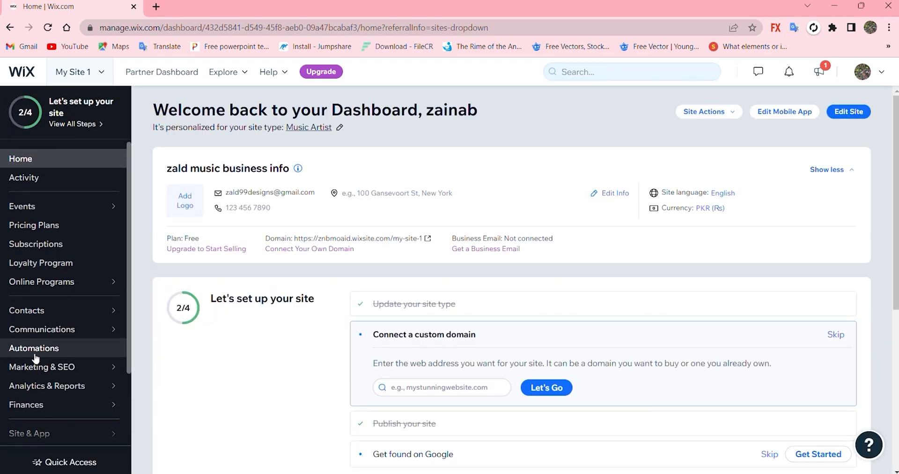
click(34, 347)
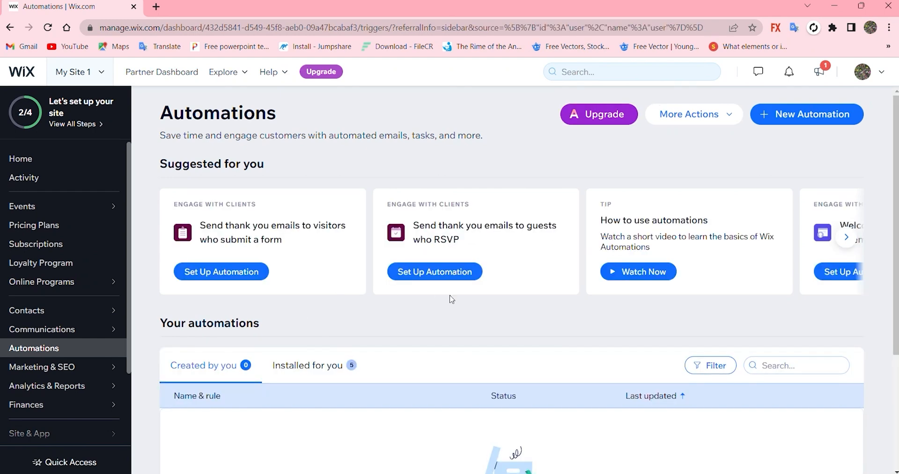
mouse_move(807, 113)
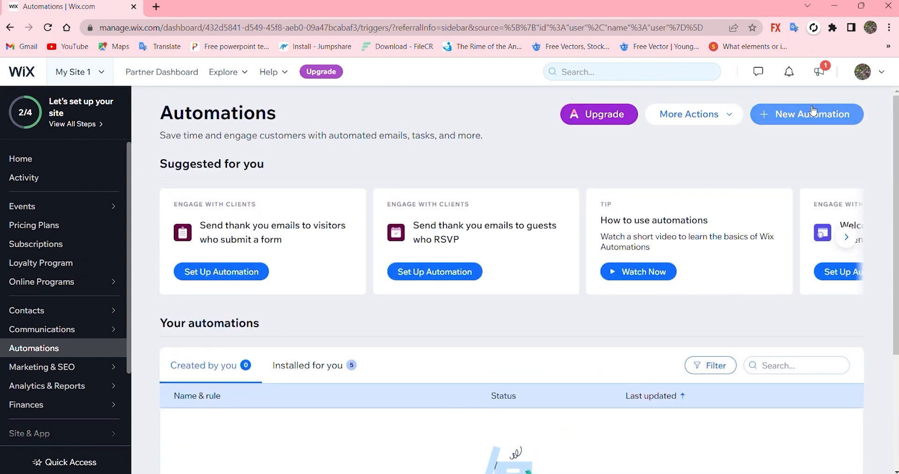
click(806, 114)
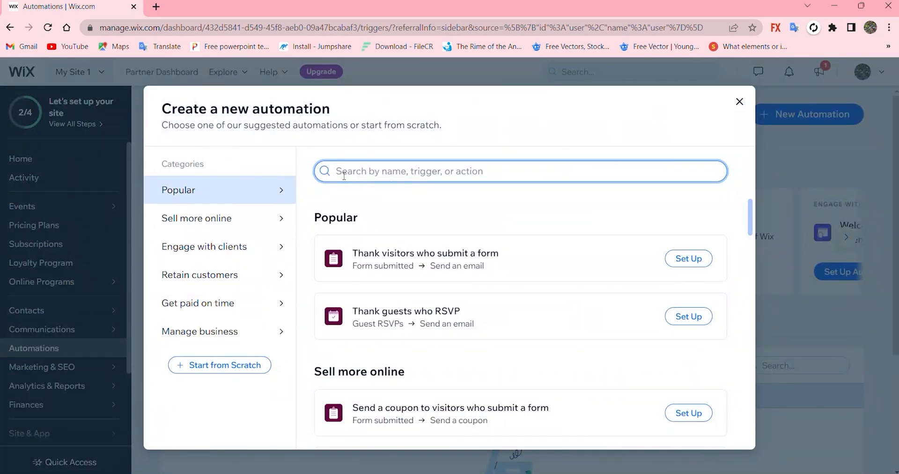
mouse_move(386, 177)
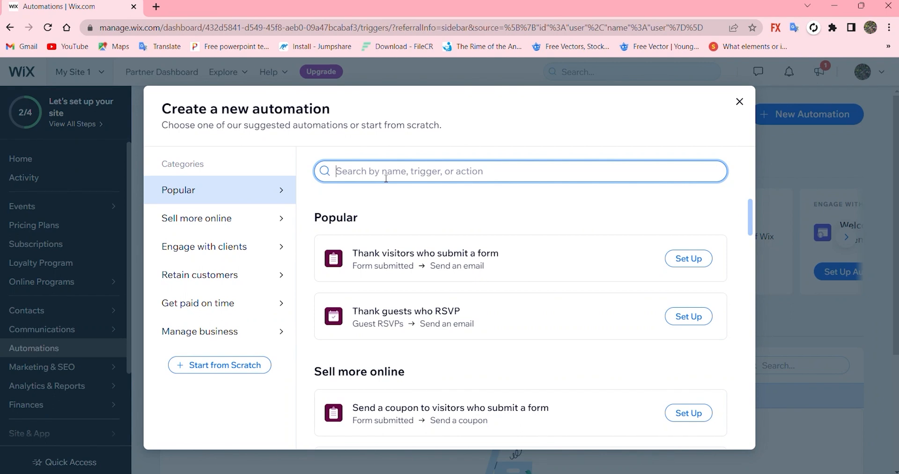
mouse_move(308, 363)
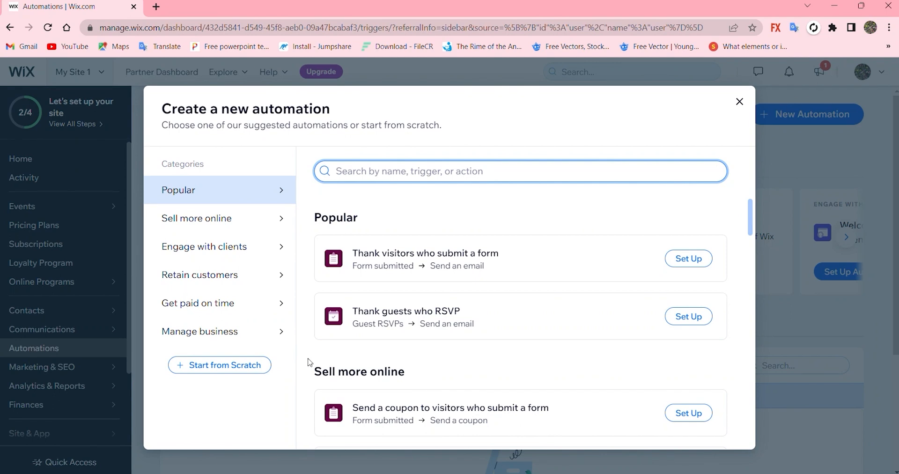
mouse_move(219, 365)
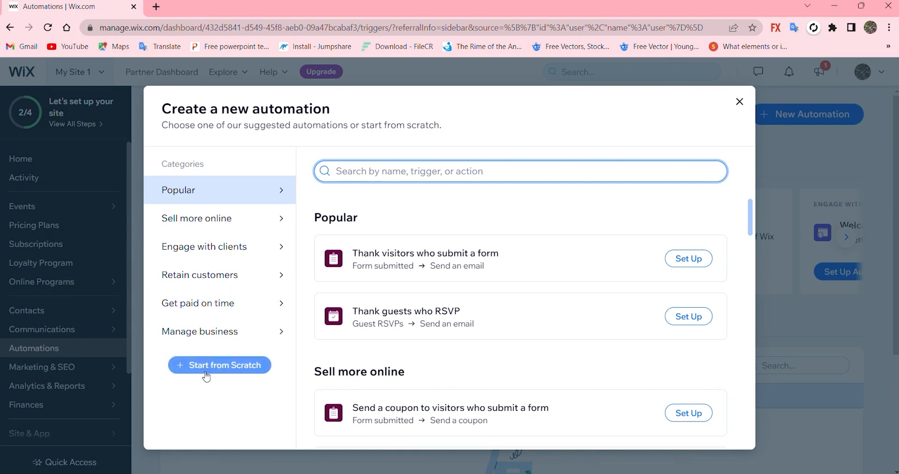
click(219, 364)
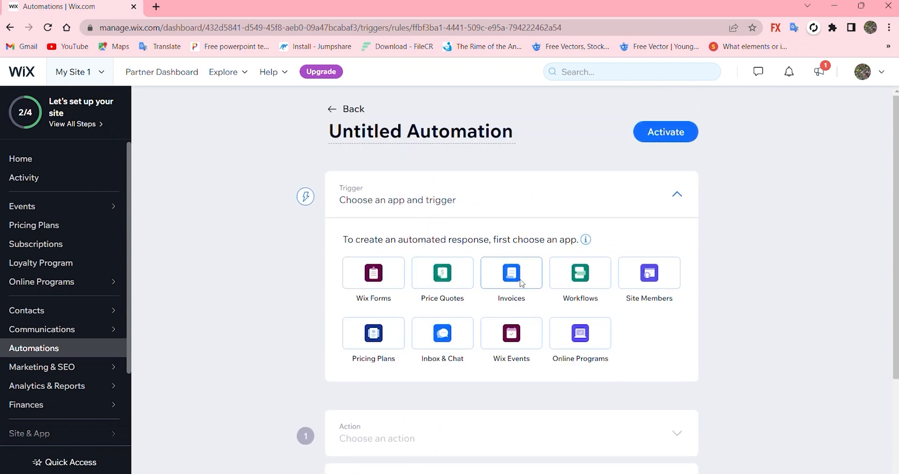
Step: Set the trigger to Invoices > Invoice overdue and the action to Connect to Zapier
click(511, 272)
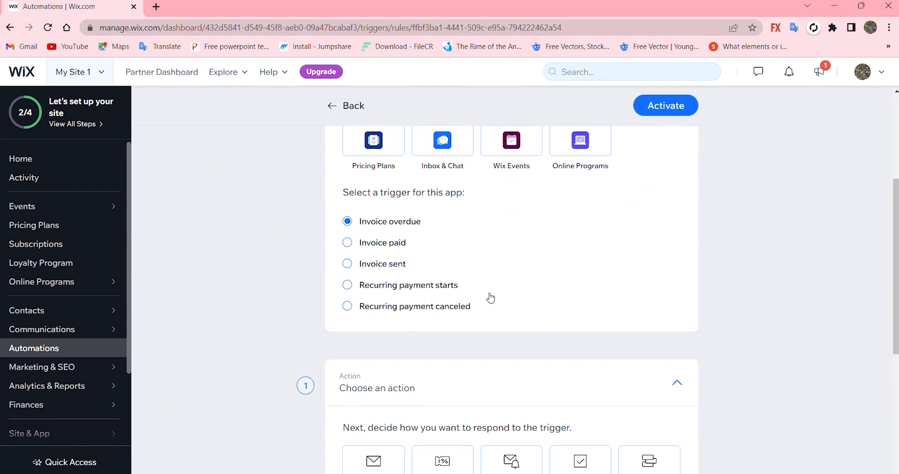
scroll(down, 3)
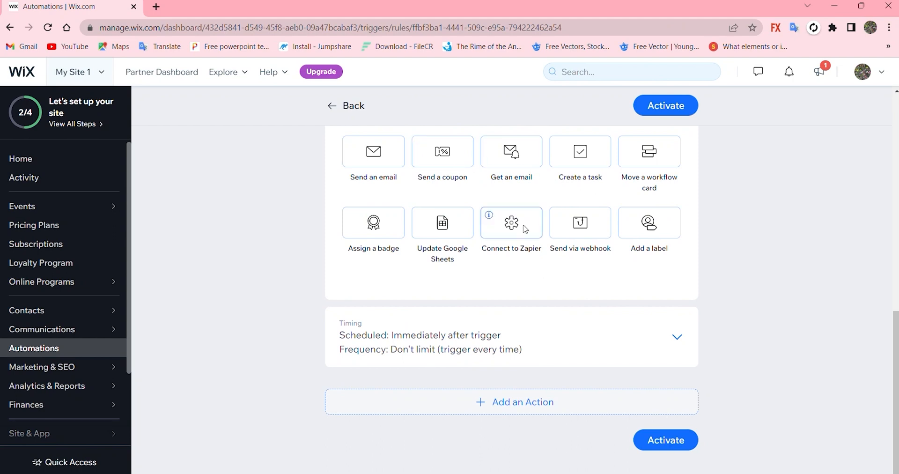
click(511, 222)
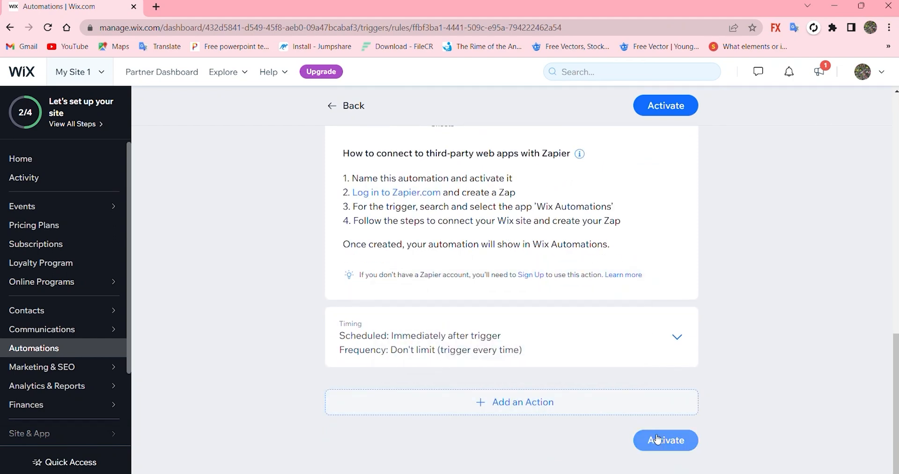
Step: Activate the automation and save it with the name 'youtube bar 1'
click(665, 440)
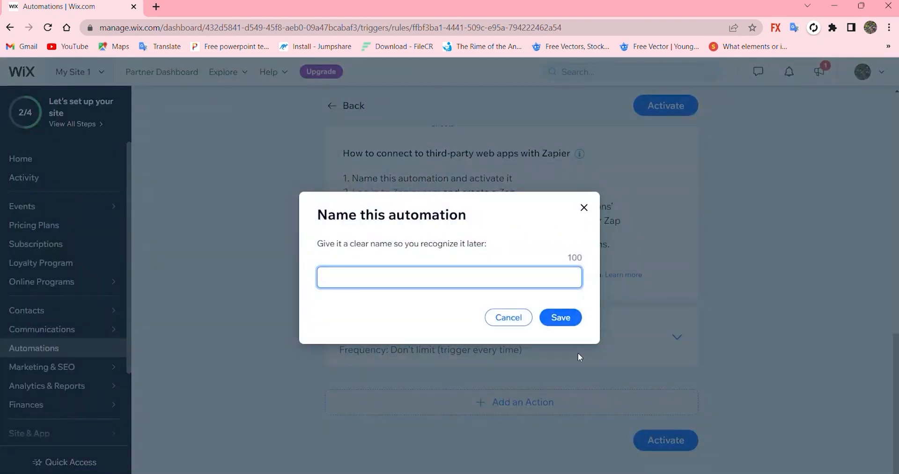
mouse_move(449, 286)
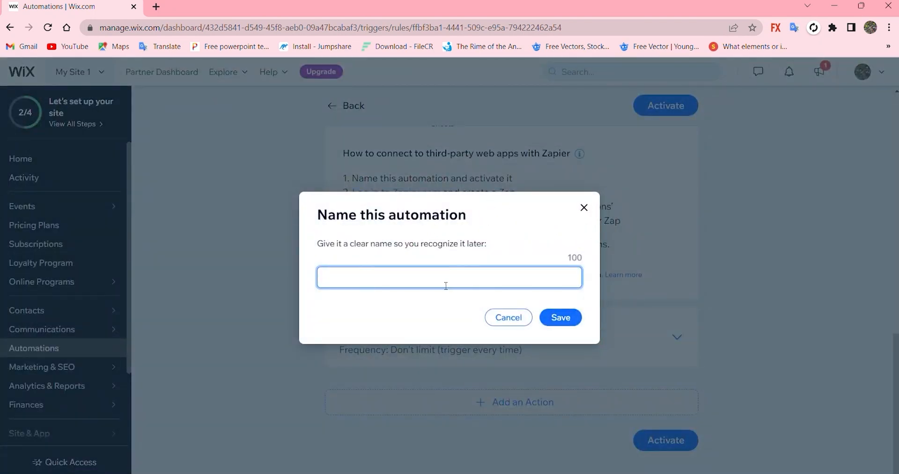
text(youtube)
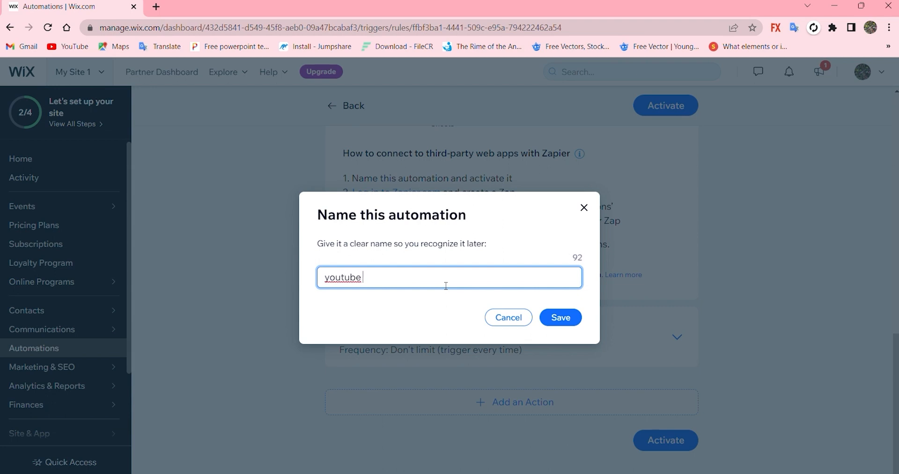
text(bar 1)
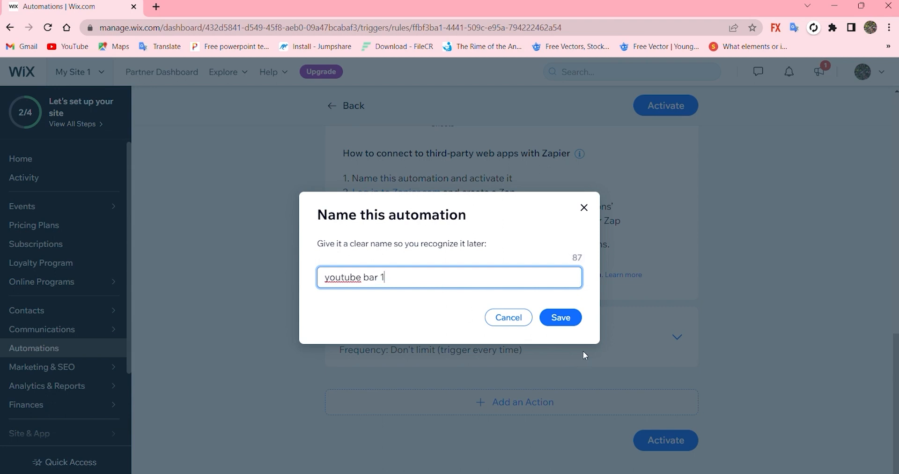
click(560, 317)
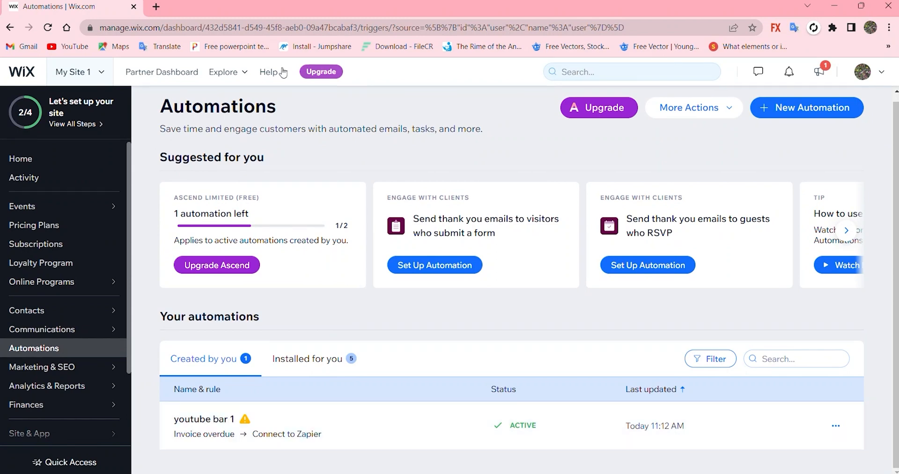
Step: Open Zapier in a new tab and create a new Zap from the dashboard
click(297, 6)
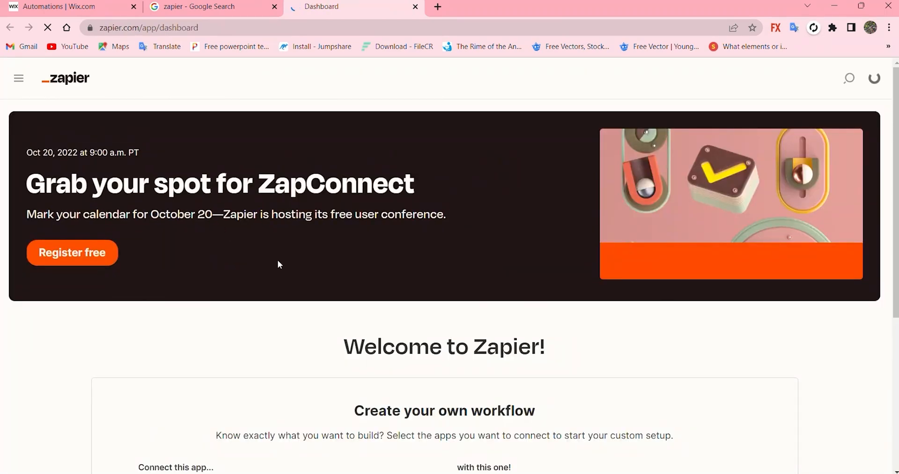
click(18, 78)
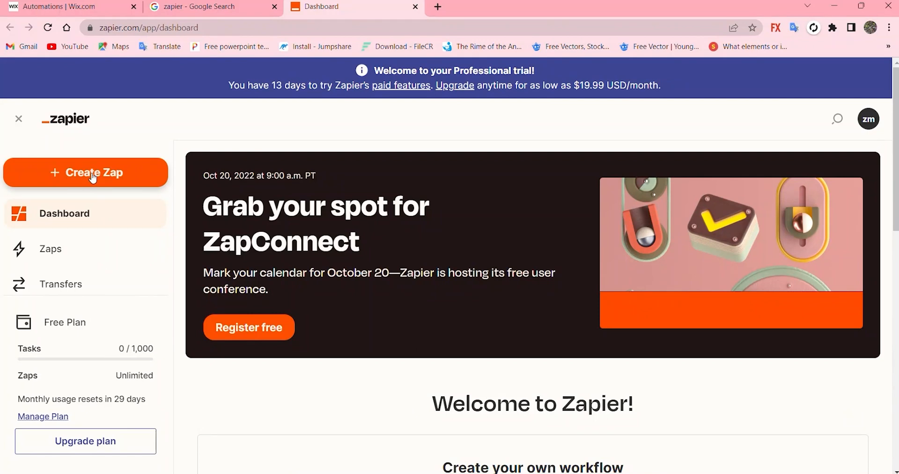
click(85, 173)
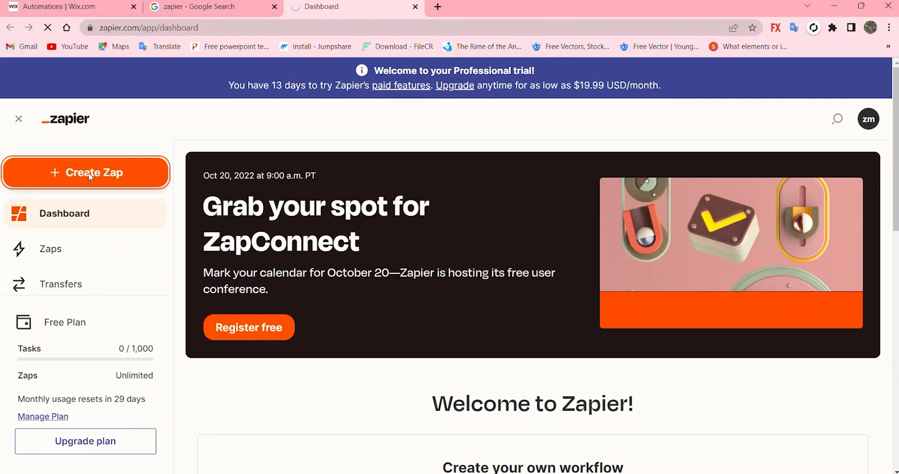
click(85, 173)
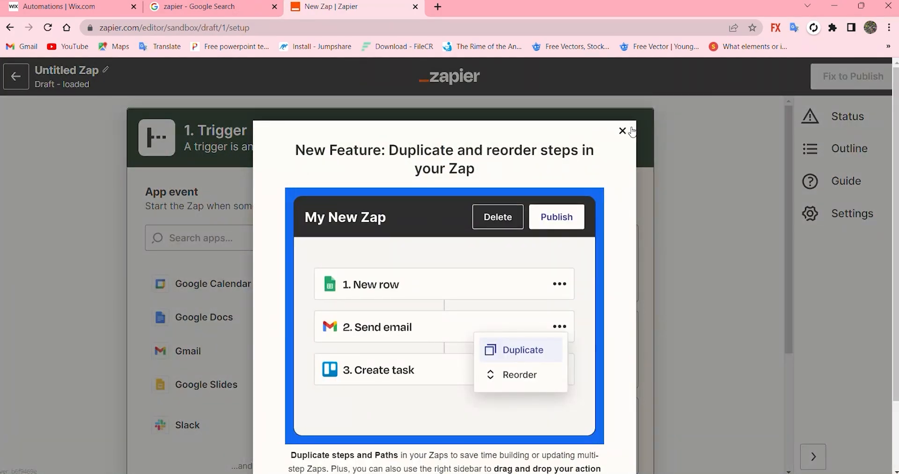
Step: Set the trigger app to Wix Automations with the Automation Rule event, and continue
click(623, 130)
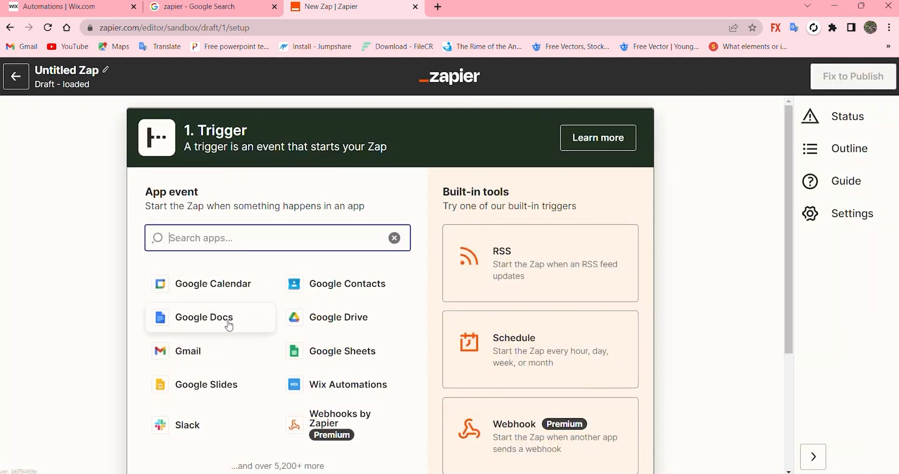
mouse_move(320, 390)
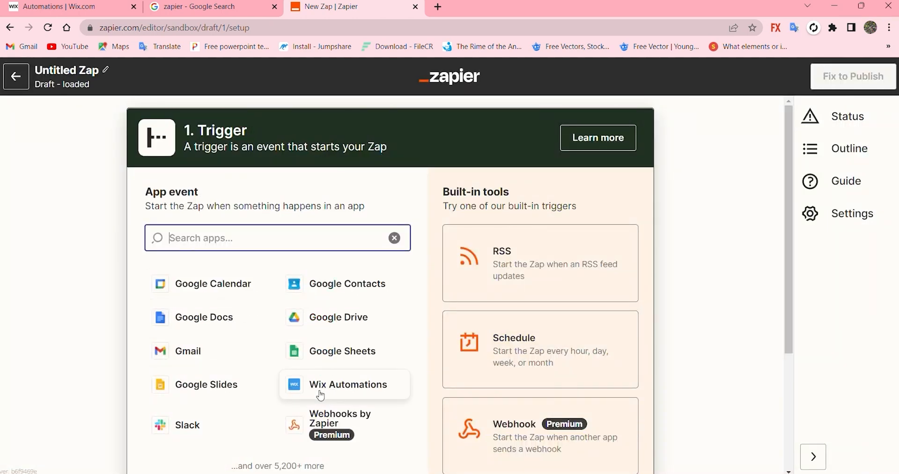
mouse_move(263, 254)
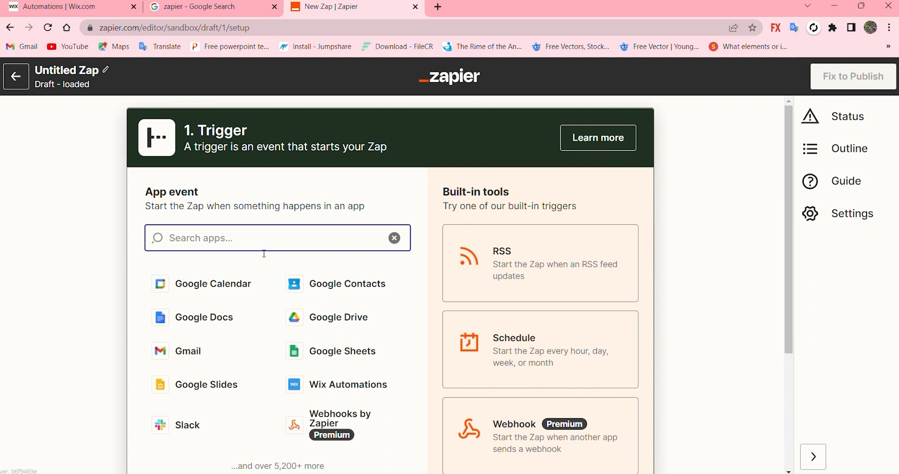
text(wix auto)
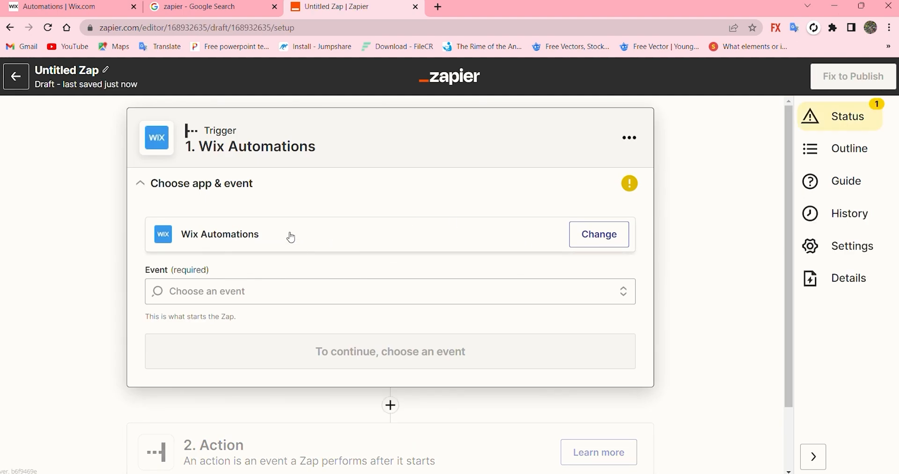
click(390, 291)
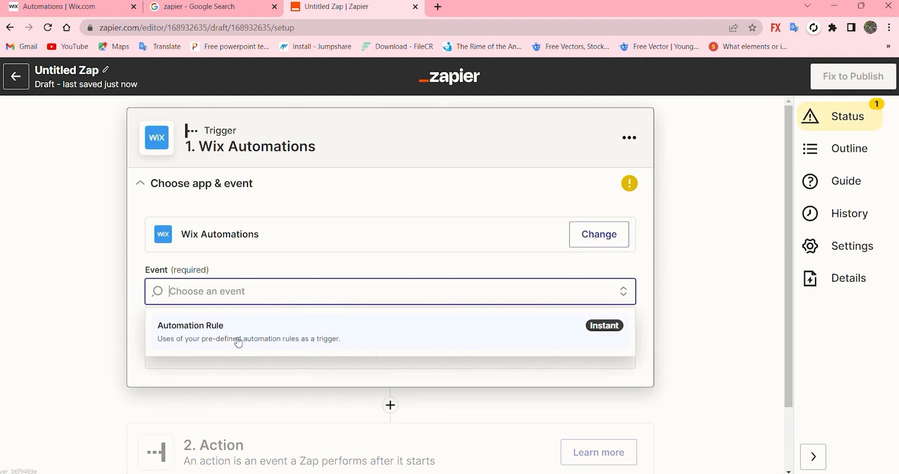
click(238, 331)
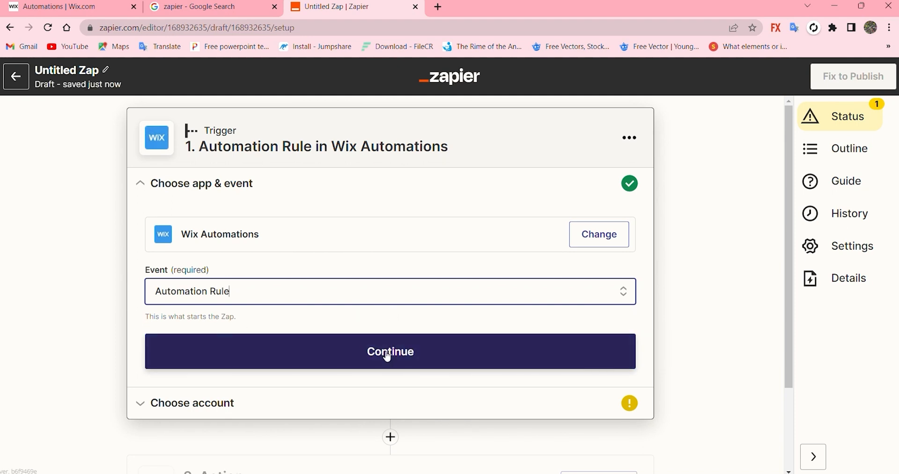
click(390, 351)
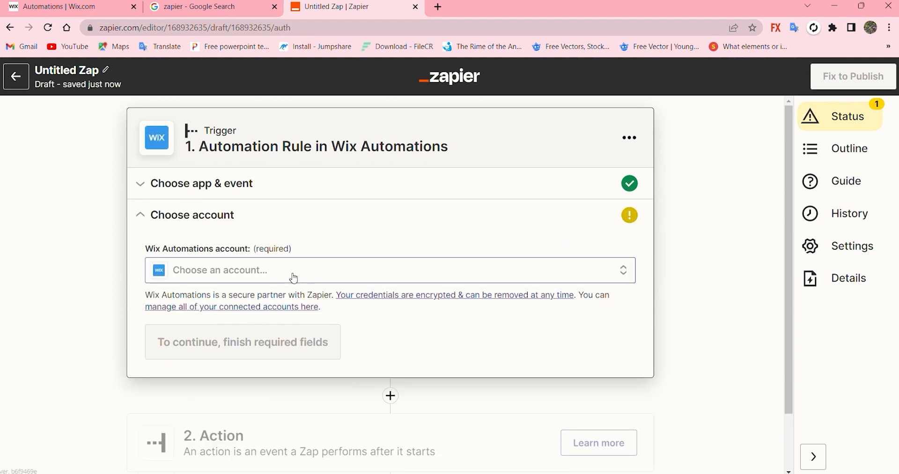
Step: Connect the Wix Automations My Site 1 account to the trigger, and continue
click(390, 269)
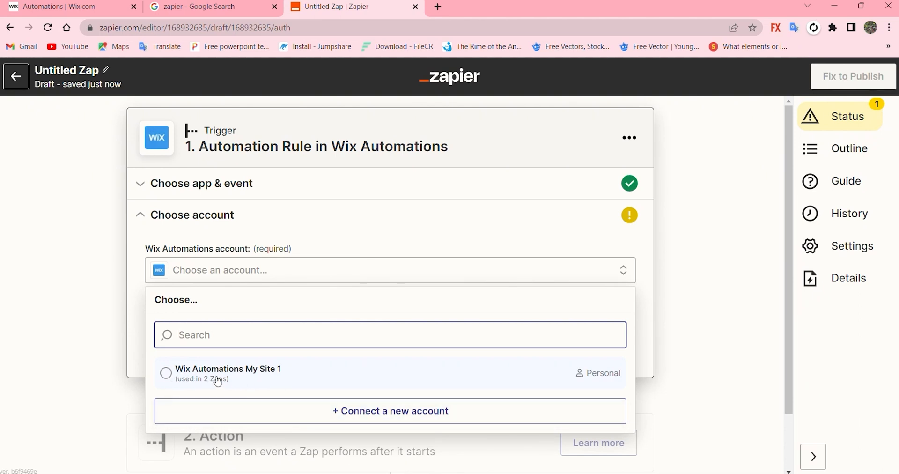
click(227, 372)
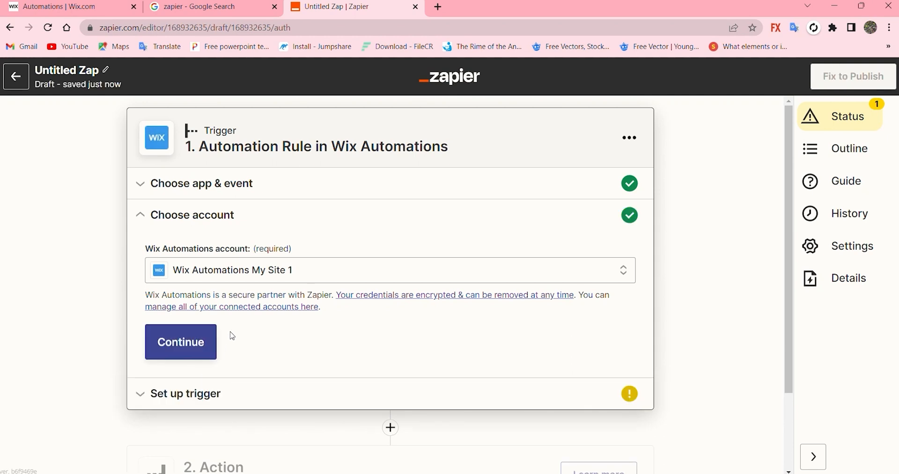
click(180, 341)
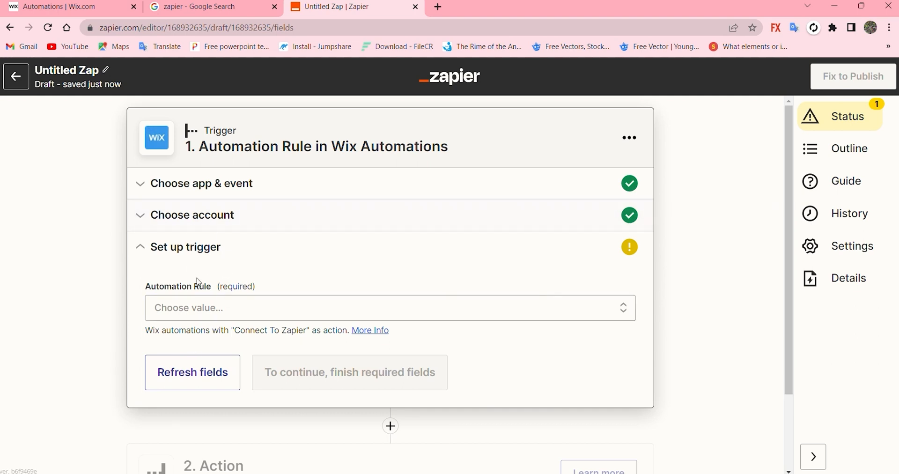
Step: Select youtube bar 1 as the trigger's automation rule
click(390, 307)
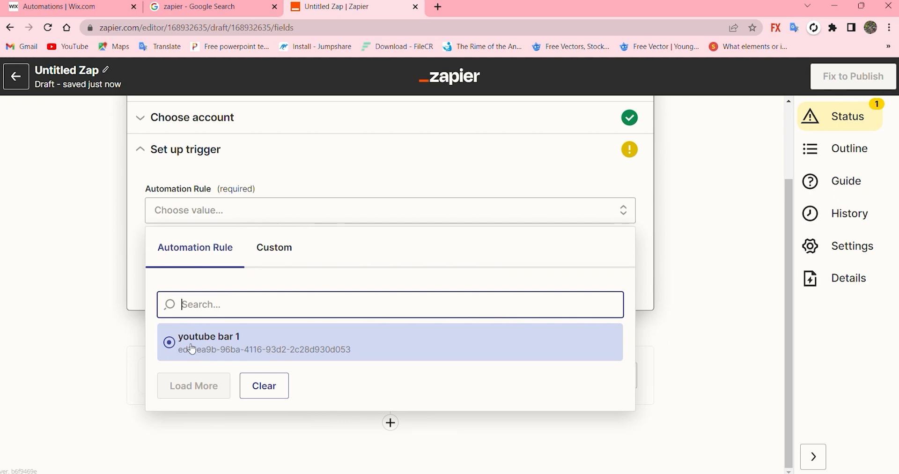
mouse_move(309, 337)
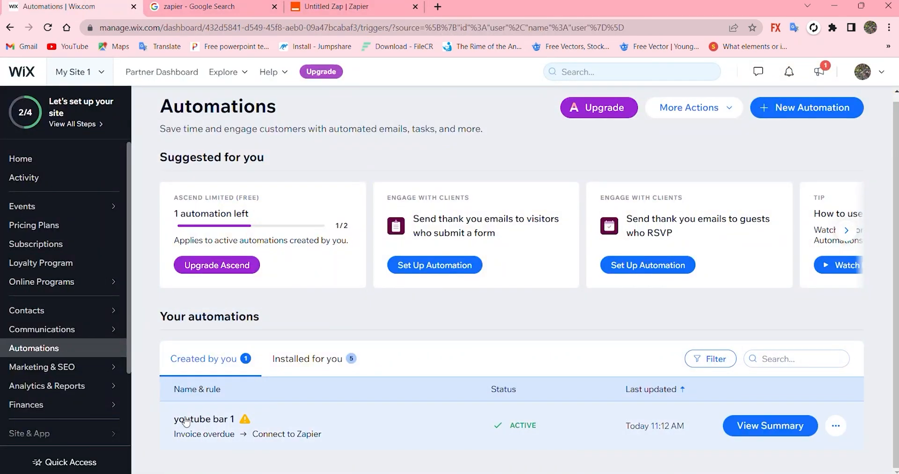
click(329, 6)
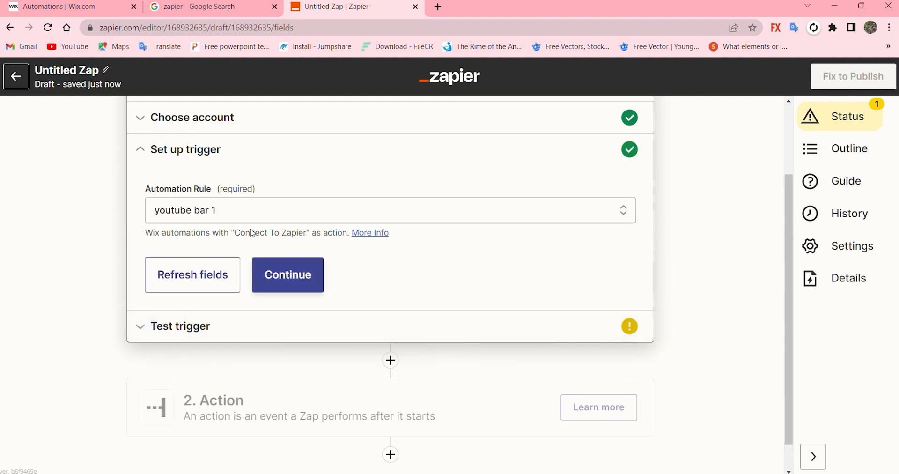
click(287, 274)
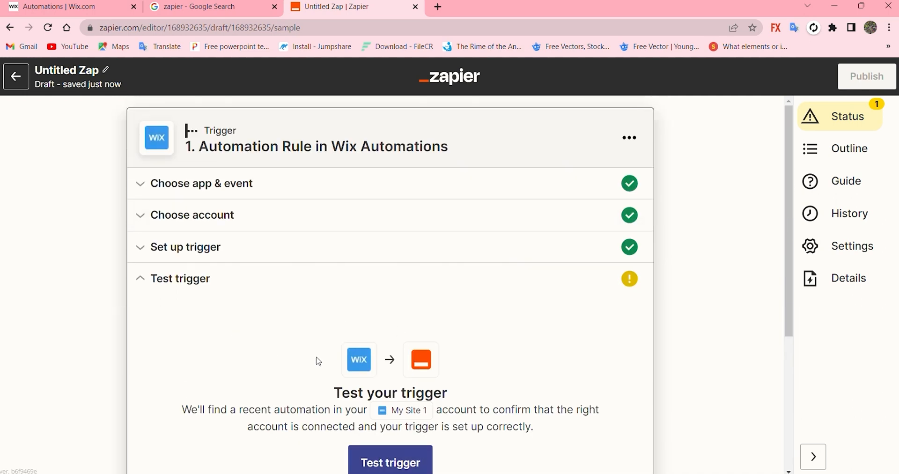
Step: Test the trigger and proceed to the action step
click(390, 460)
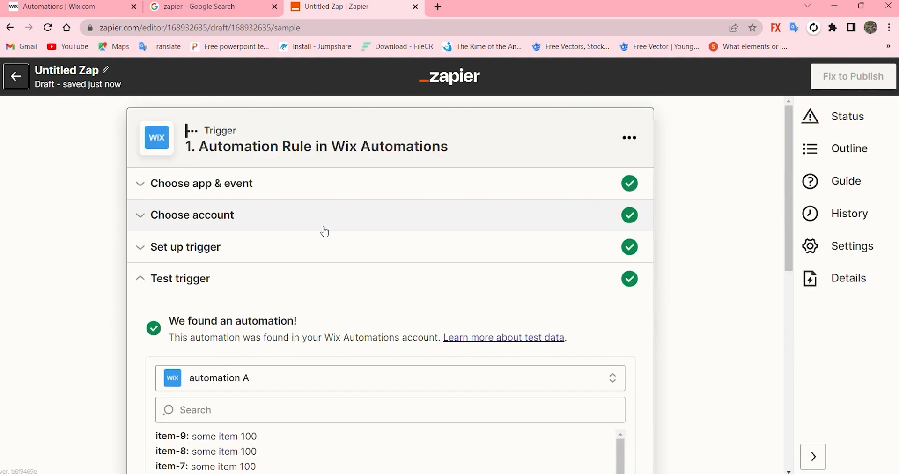
scroll(down, 3)
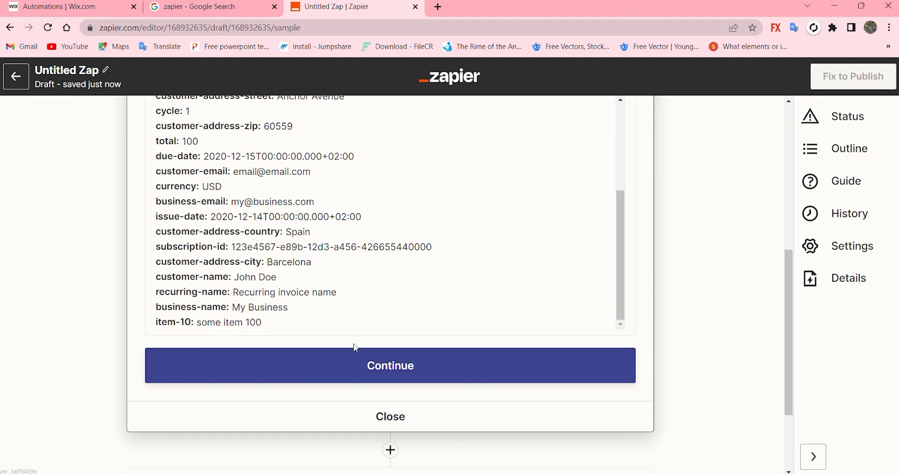
click(390, 365)
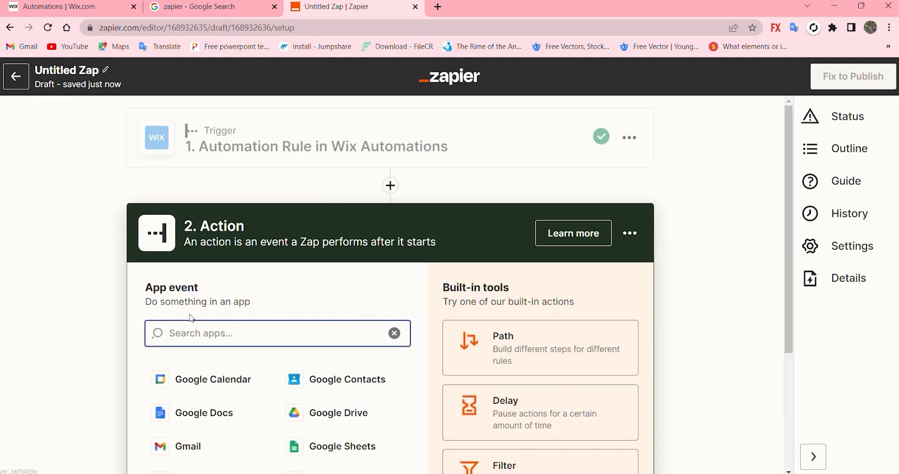
scroll(down, 3)
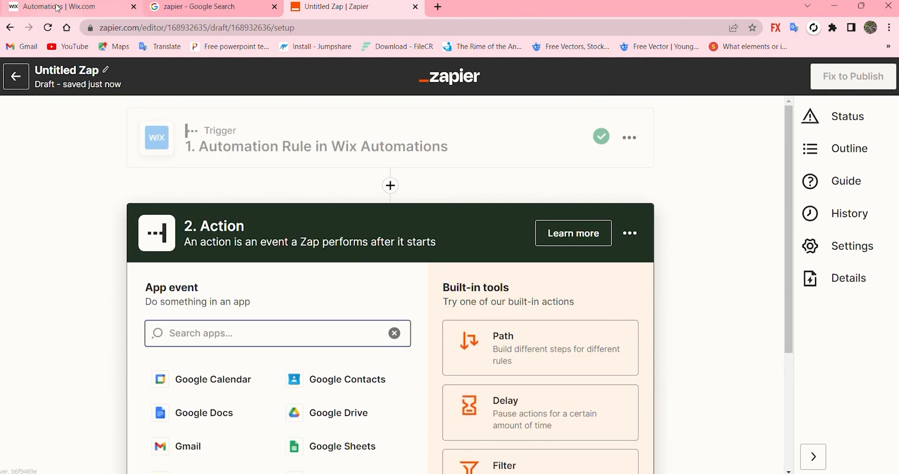
Step: In Wix, open youtube bar 1's summary and toggle it off and back on
click(63, 6)
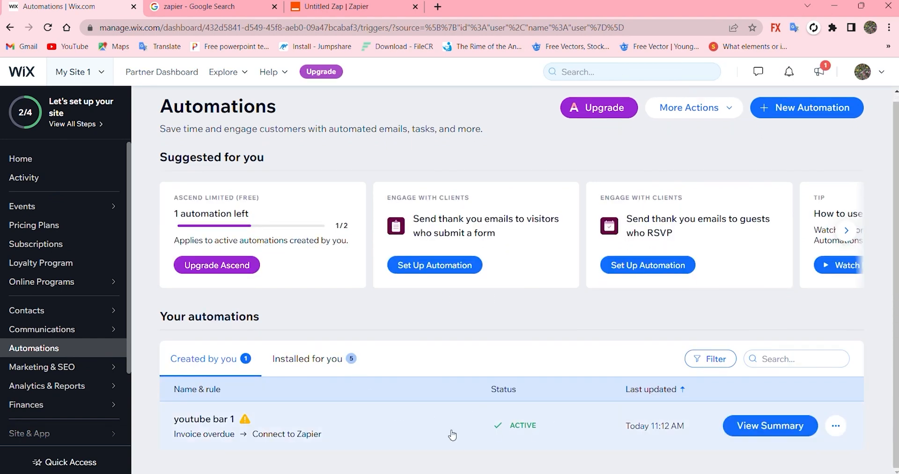
mouse_move(281, 434)
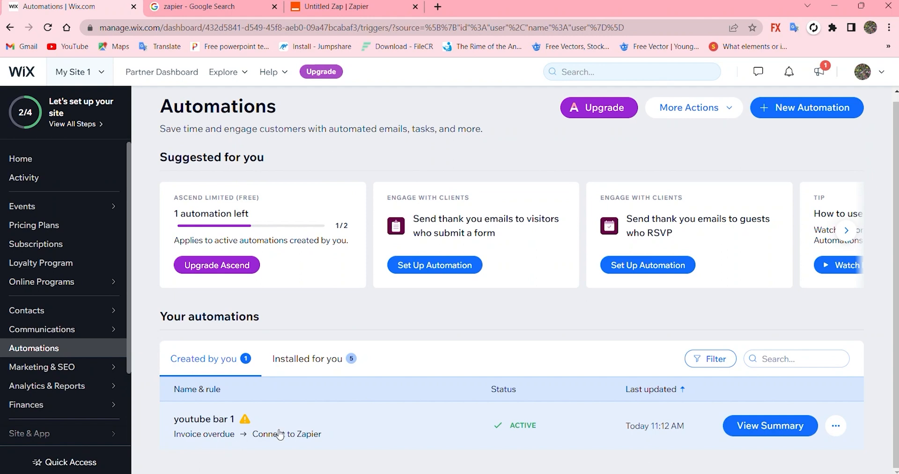
scroll(down, 3)
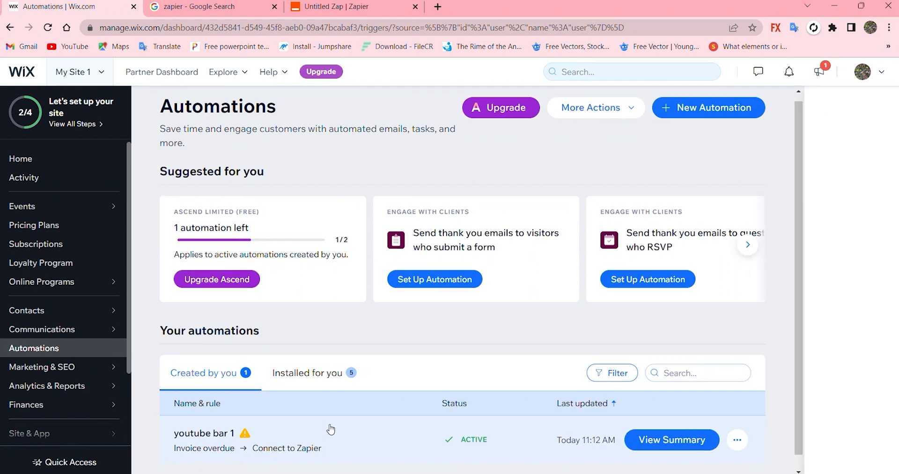
click(671, 440)
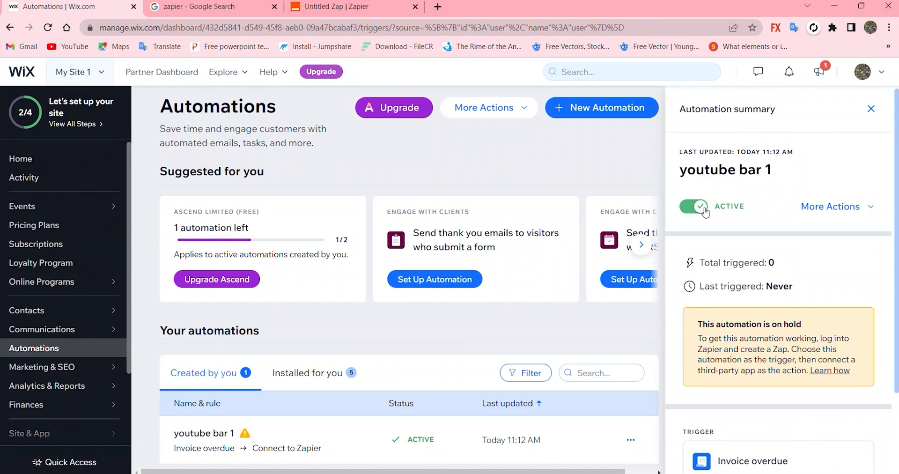
click(693, 206)
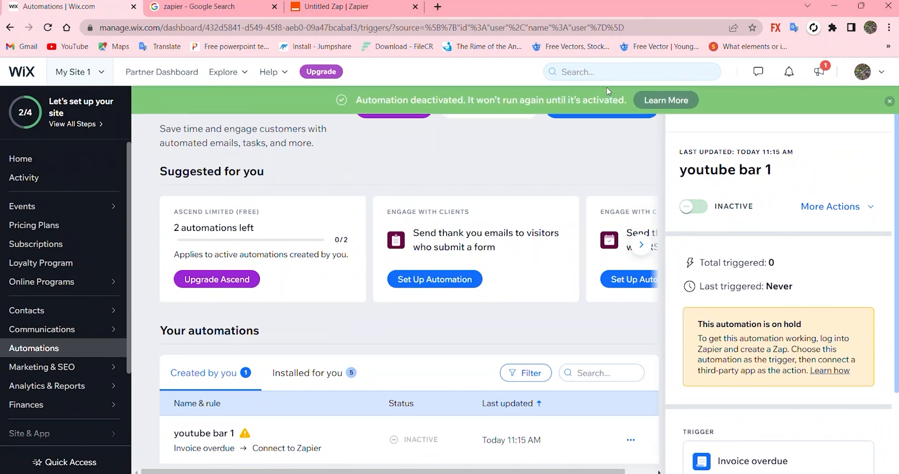
click(693, 206)
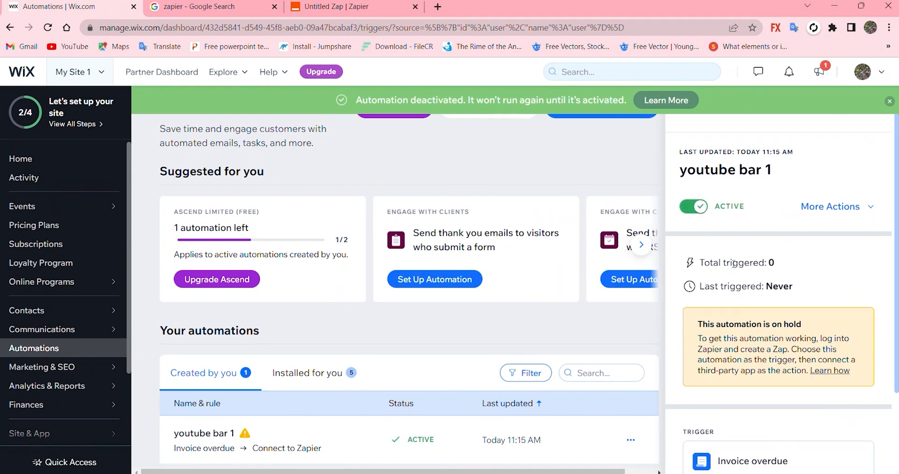
scroll(down, 3)
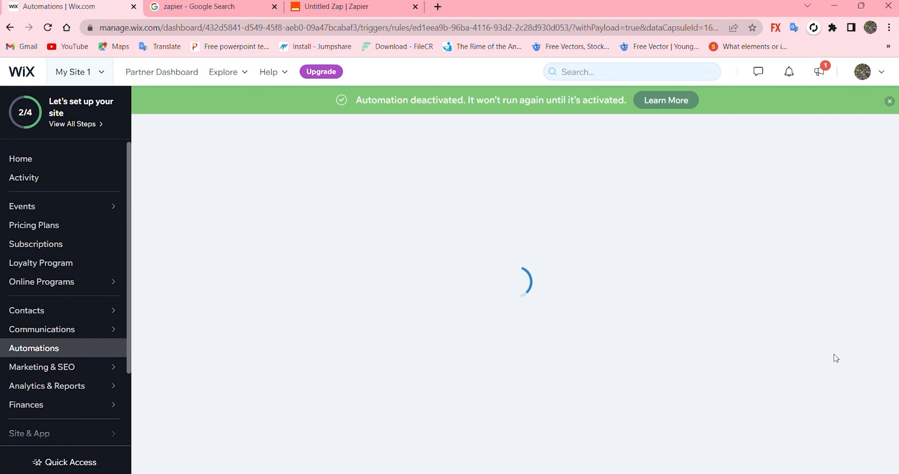
mouse_move(497, 312)
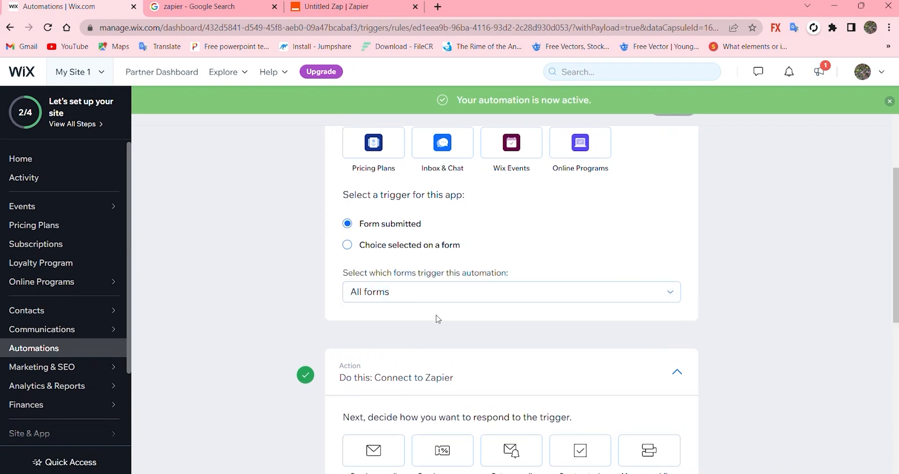
Step: Save youtube bar 1 with the Form submitted trigger and Connect to Zapier action
click(510, 292)
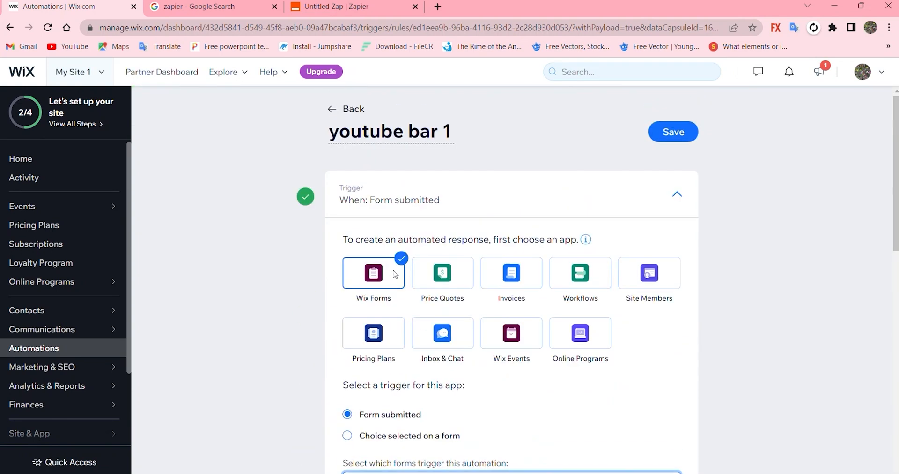
scroll(down, 3)
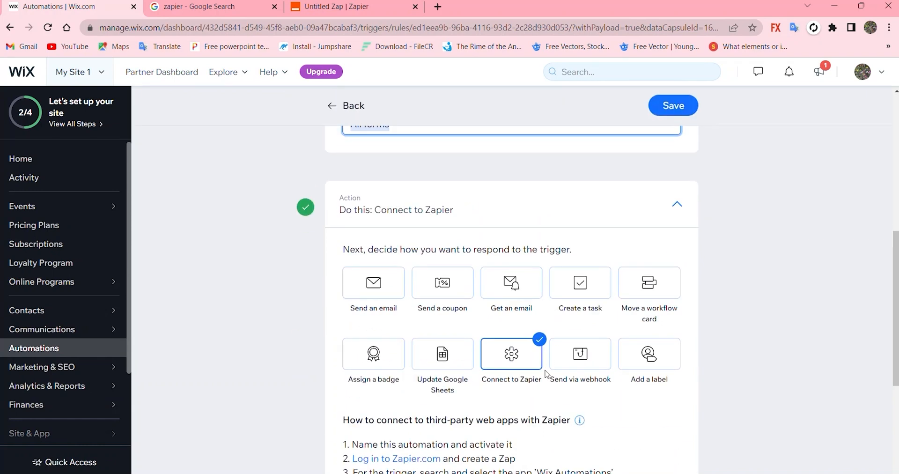
scroll(down, 3)
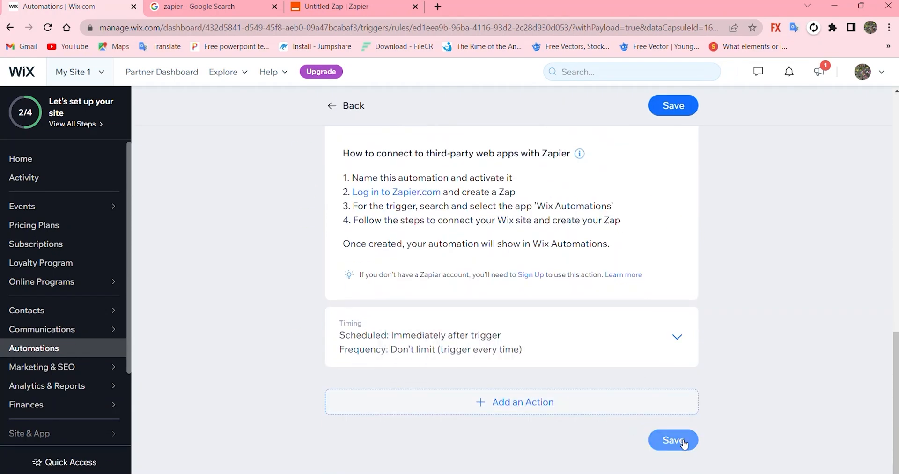
click(673, 440)
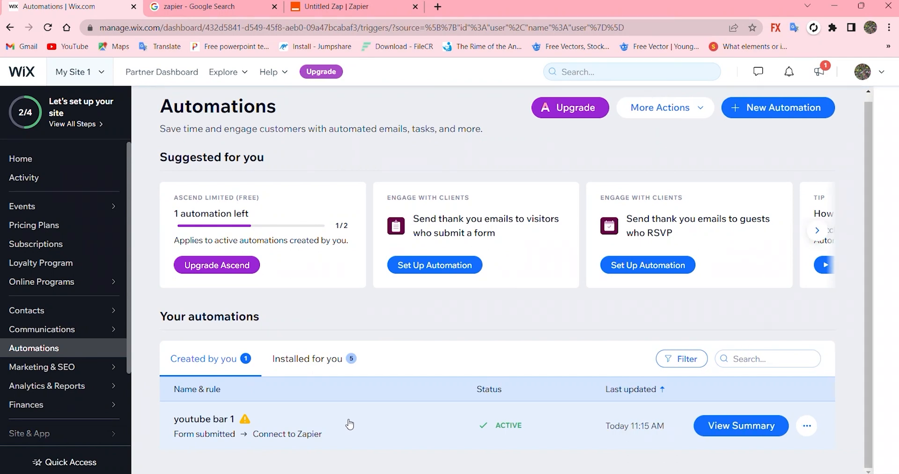
Step: Reopen the youtube bar 1 summary, then switch to the Zapier tab
click(740, 426)
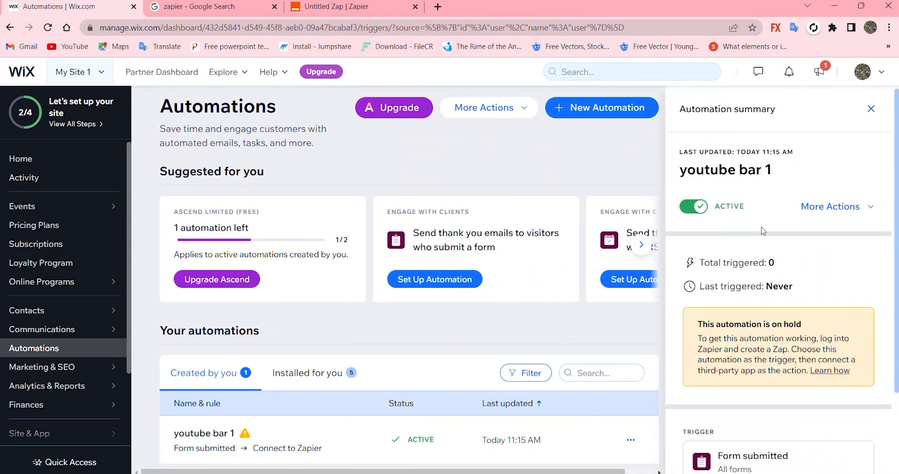
mouse_move(778, 298)
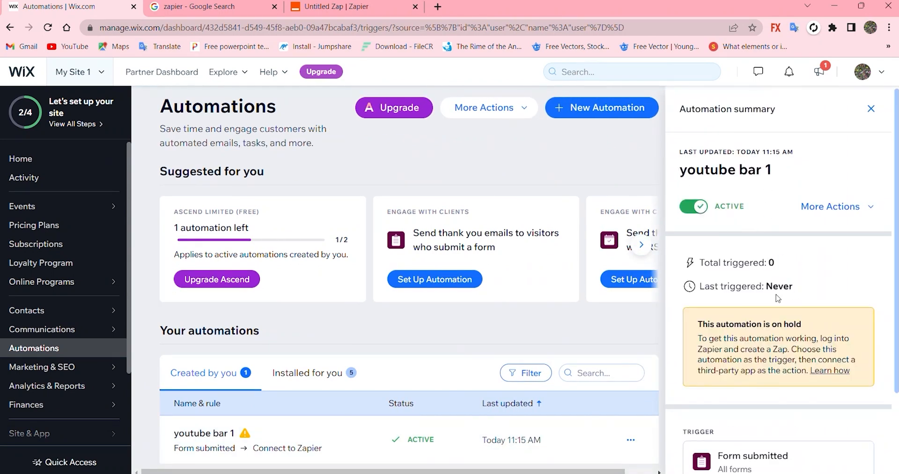
scroll(down, 3)
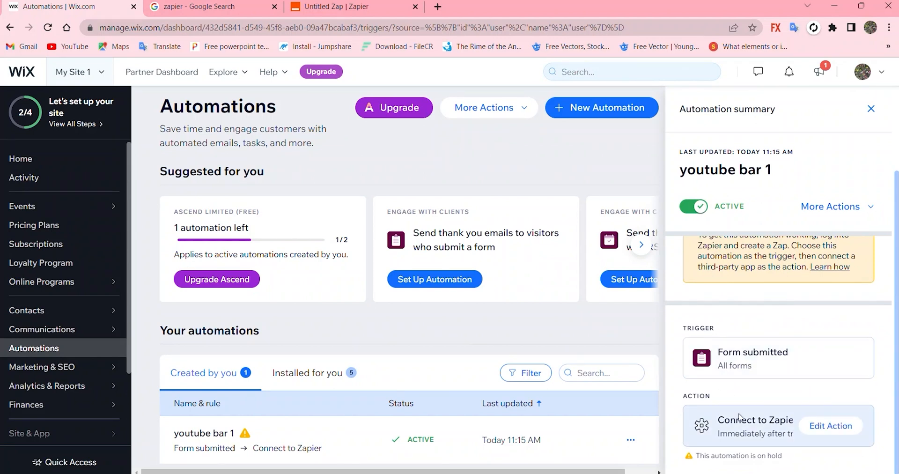
mouse_move(501, 341)
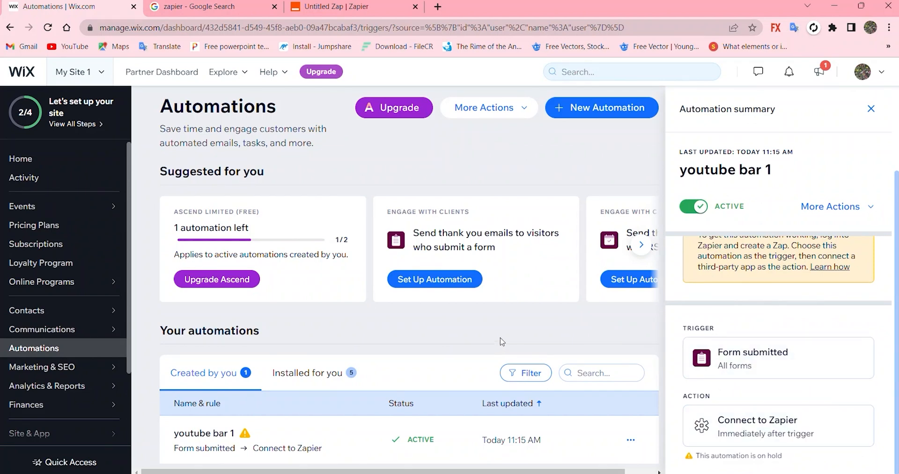
click(349, 6)
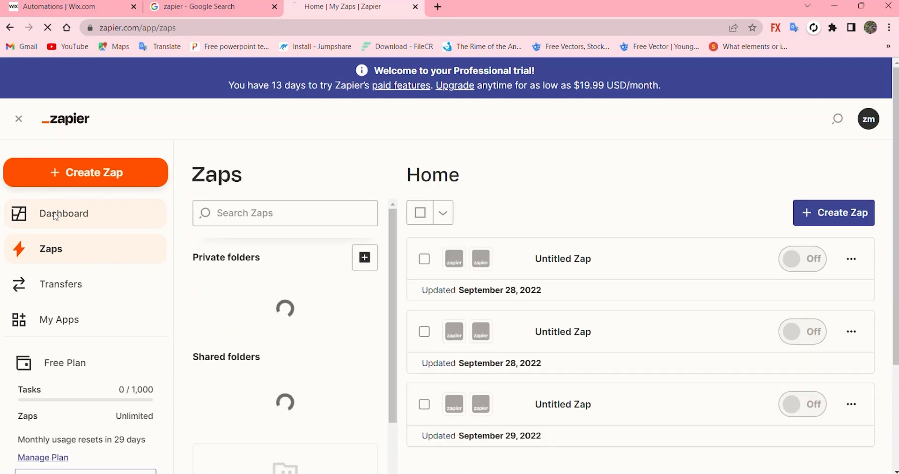
Step: Move the newest Untitled Zap to the trash, then return to the Wix tab
click(64, 213)
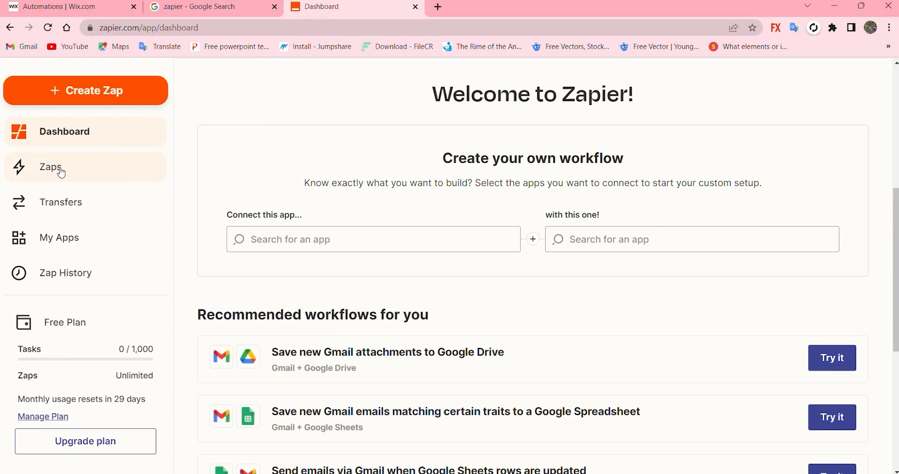
click(50, 166)
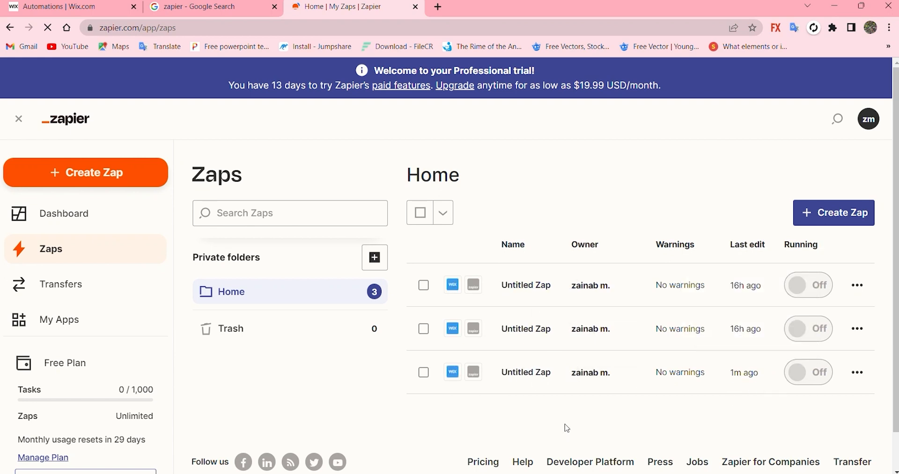
click(857, 372)
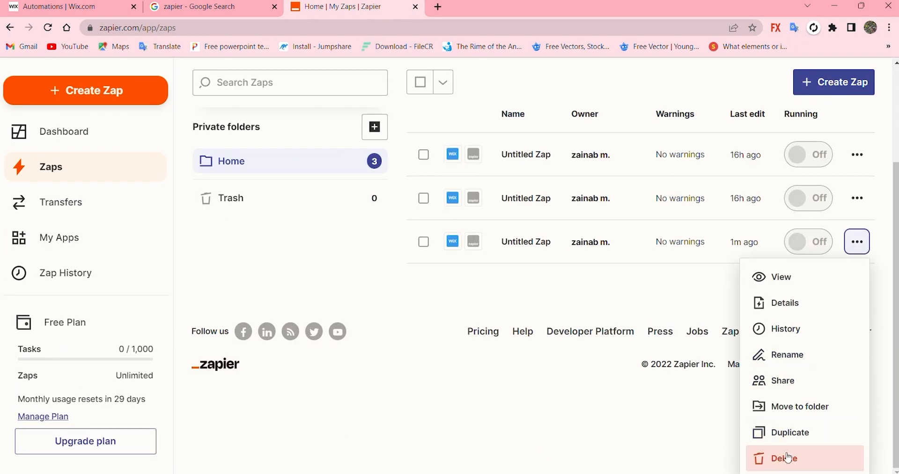
click(786, 458)
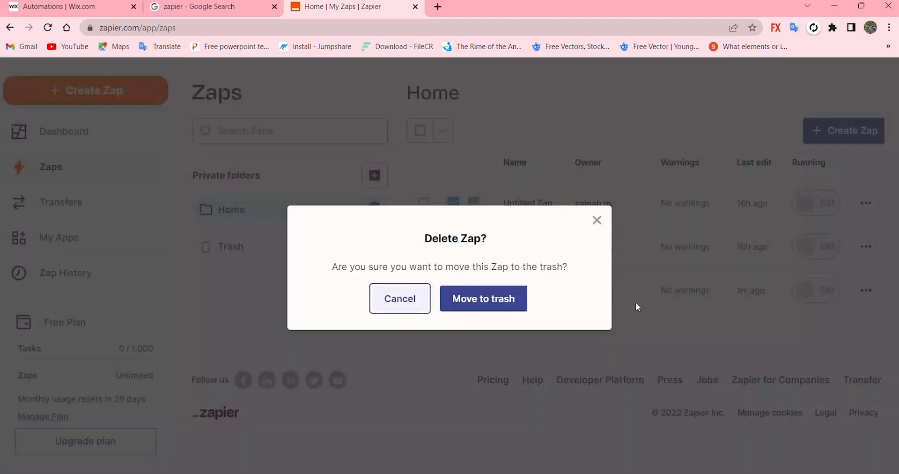
click(398, 298)
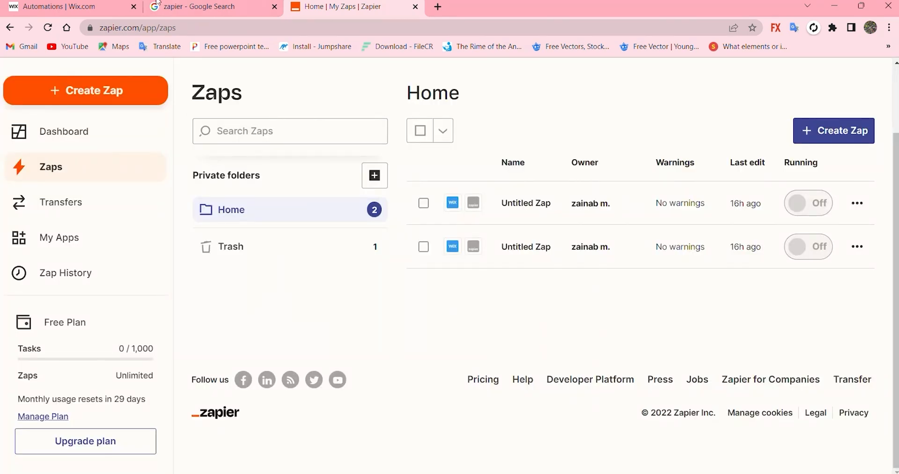
click(69, 7)
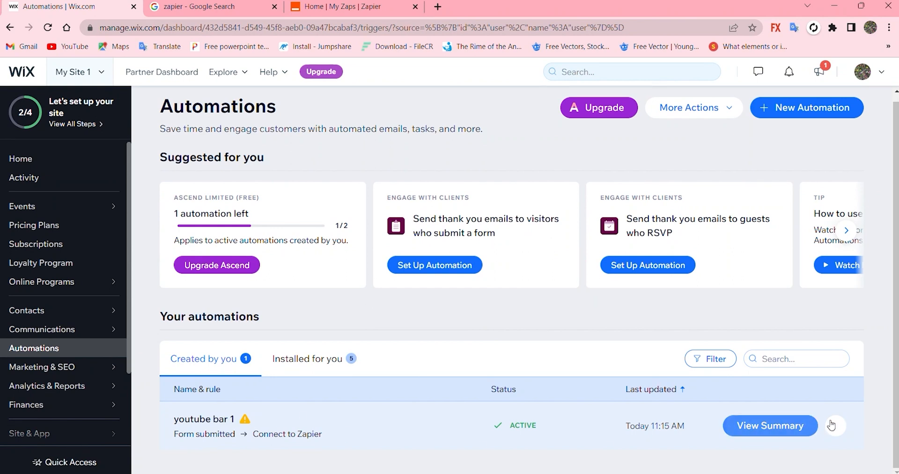
Step: Permanently delete the 'youtube bar 1' automation, then return to the Zapier tab
click(835, 426)
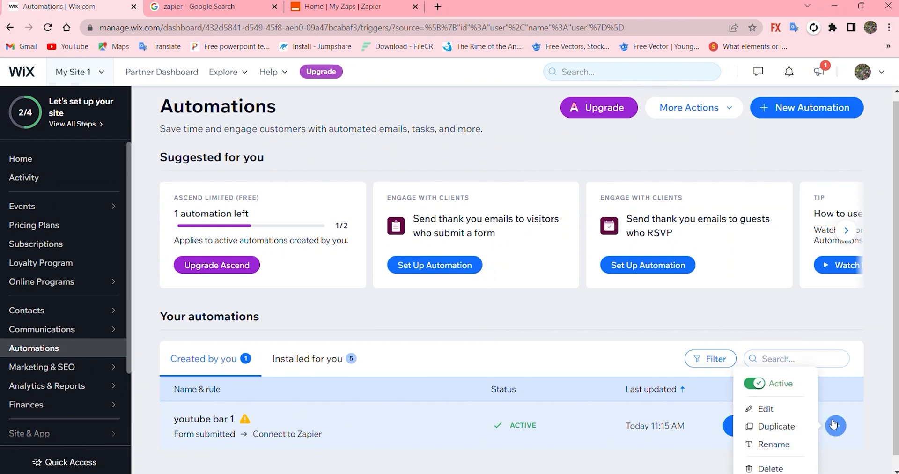
click(770, 468)
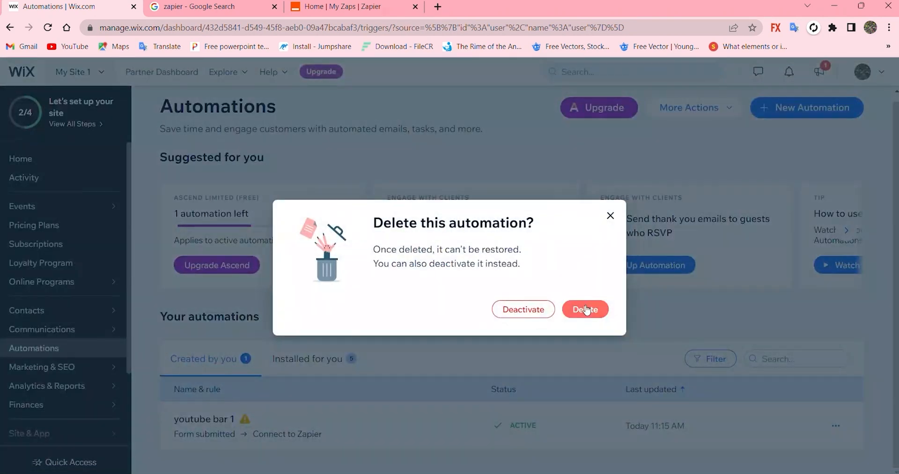
click(584, 309)
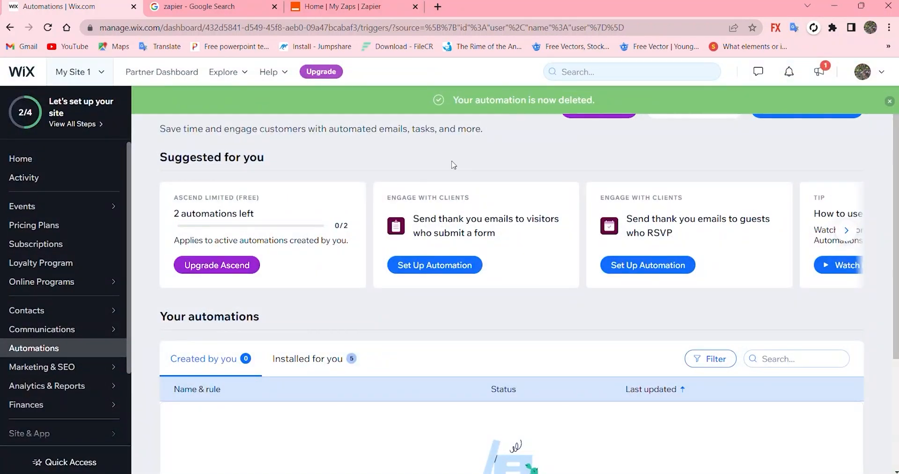
mouse_move(91, 36)
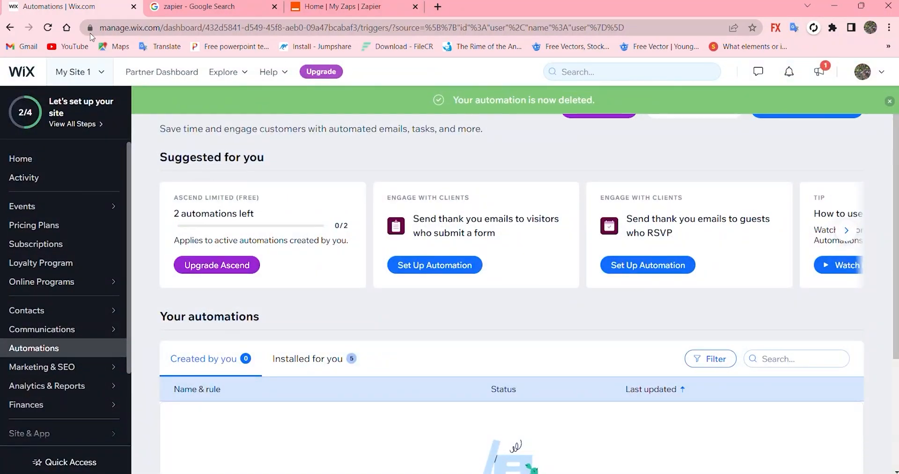
click(352, 6)
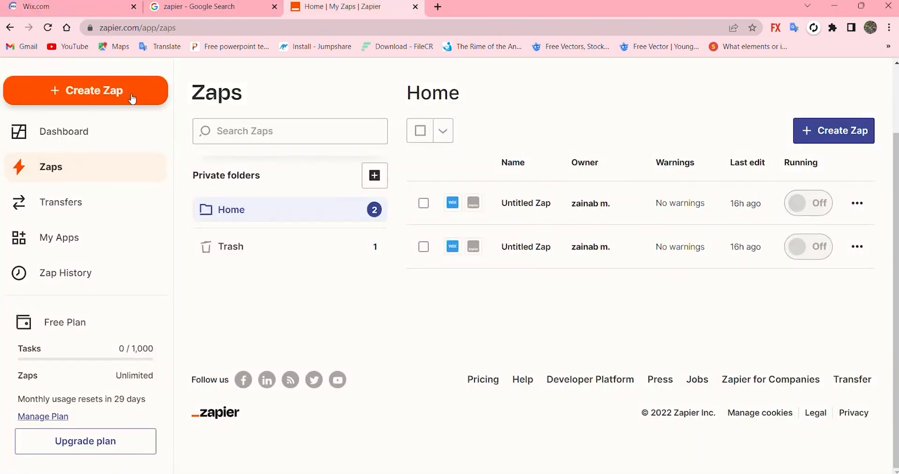
Step: Click Create Zap in Zapier, then return to the Wix automations tab
click(84, 91)
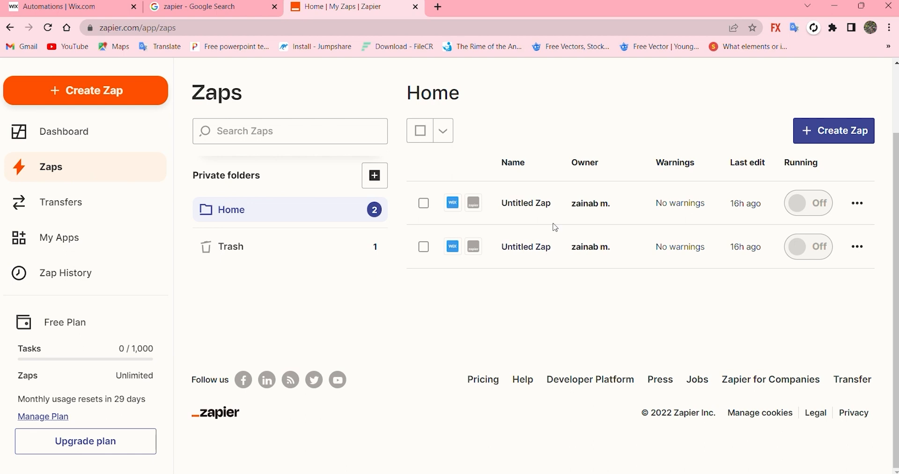
click(69, 6)
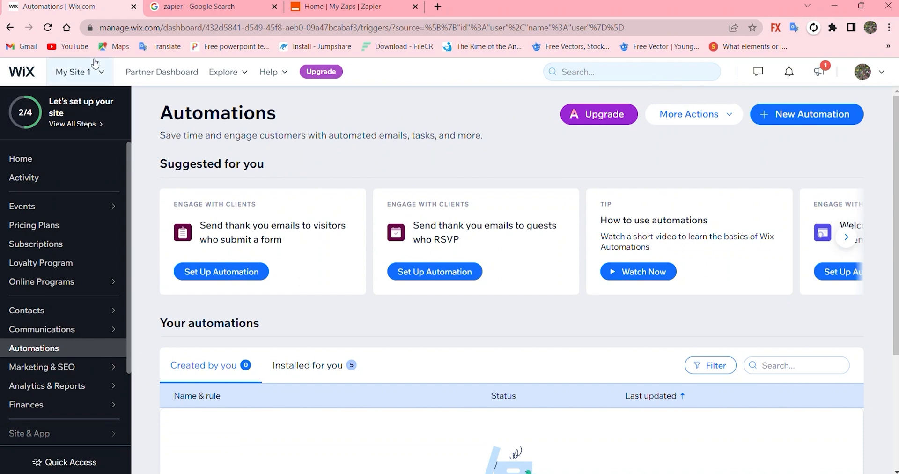
Step: Keep My Site 1 selected, search the dashboard for 'automa', and create a new automation
click(77, 71)
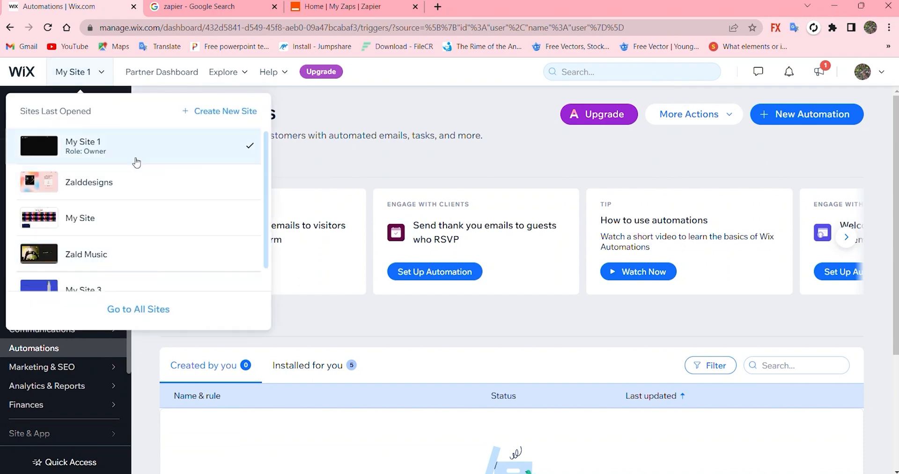
click(72, 71)
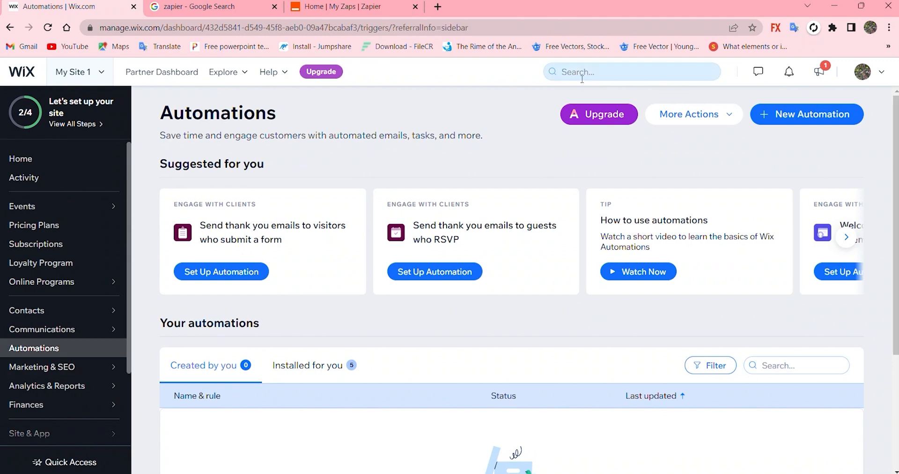
click(631, 71)
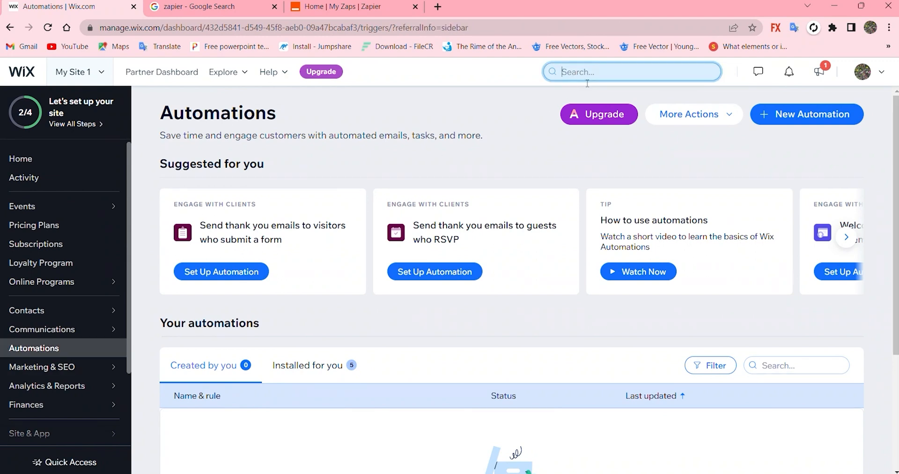
text(automa)
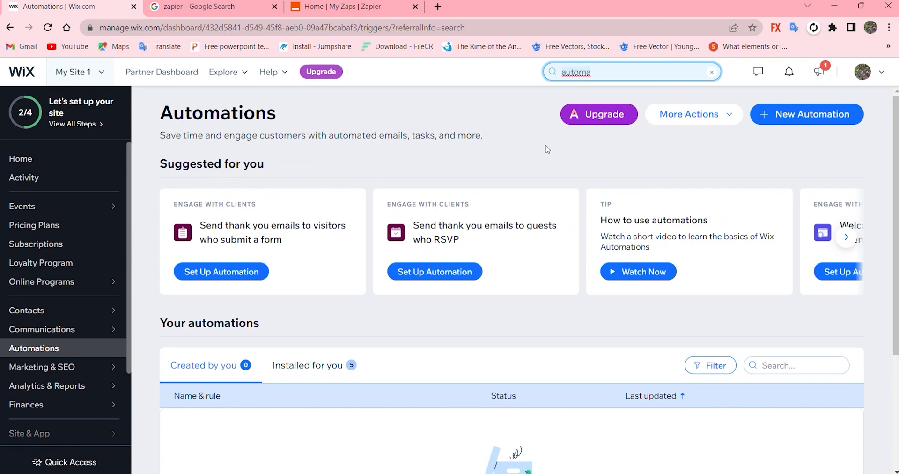
mouse_move(587, 341)
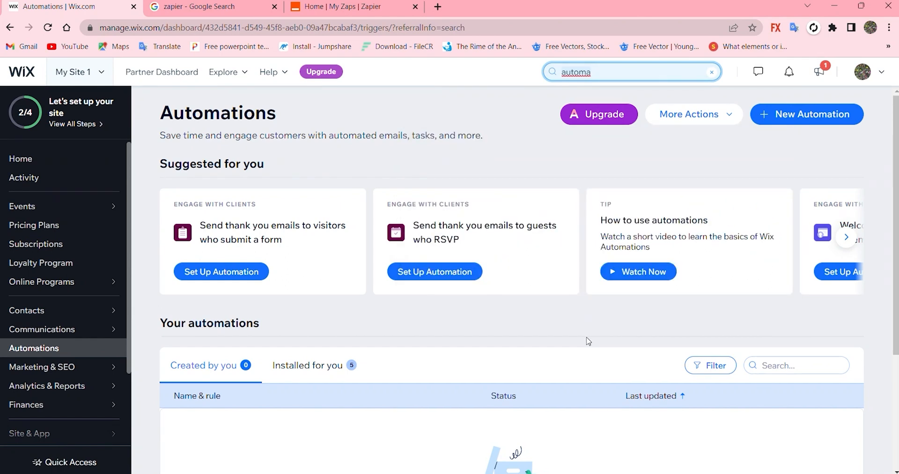
click(631, 71)
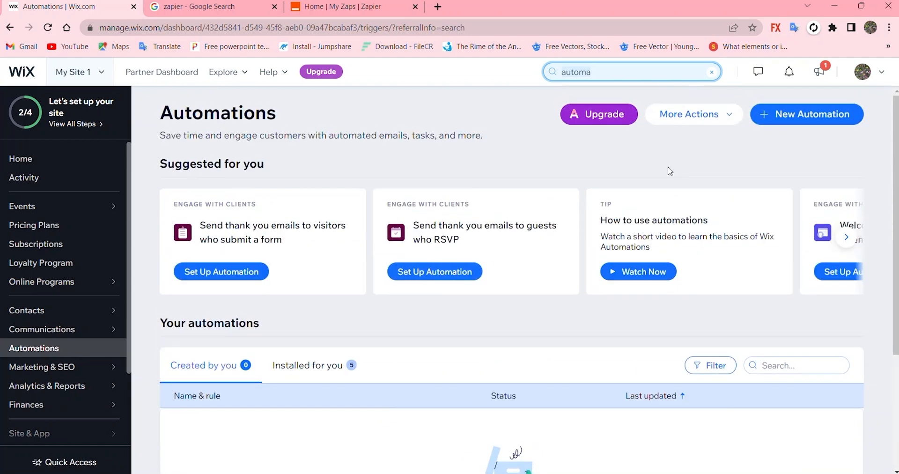
click(806, 114)
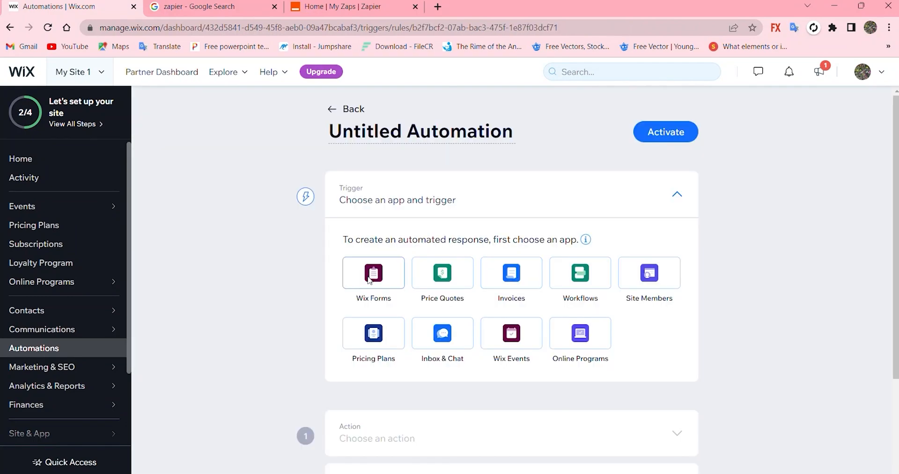
Step: Activate the new Connect to Zapier automation, bringing up the naming prompt
scroll(down, 3)
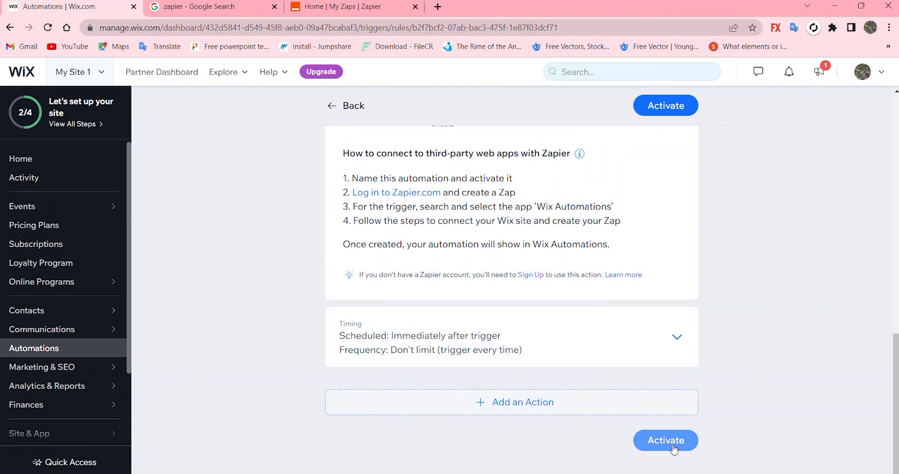
click(665, 440)
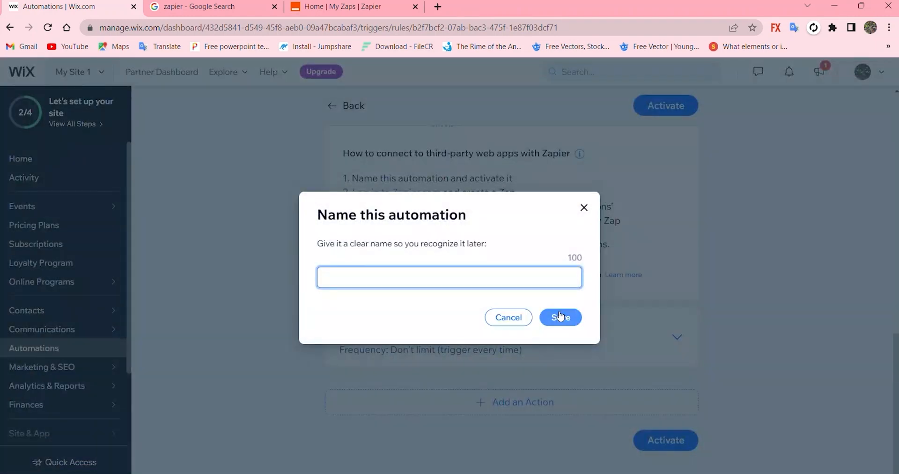
Step: Name the automation 'youtube' and save it to activate
text(y)
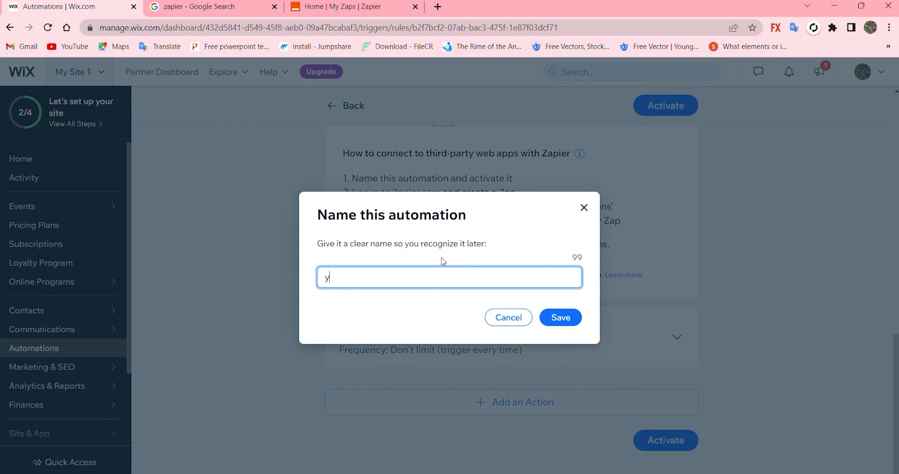
text(iytube)
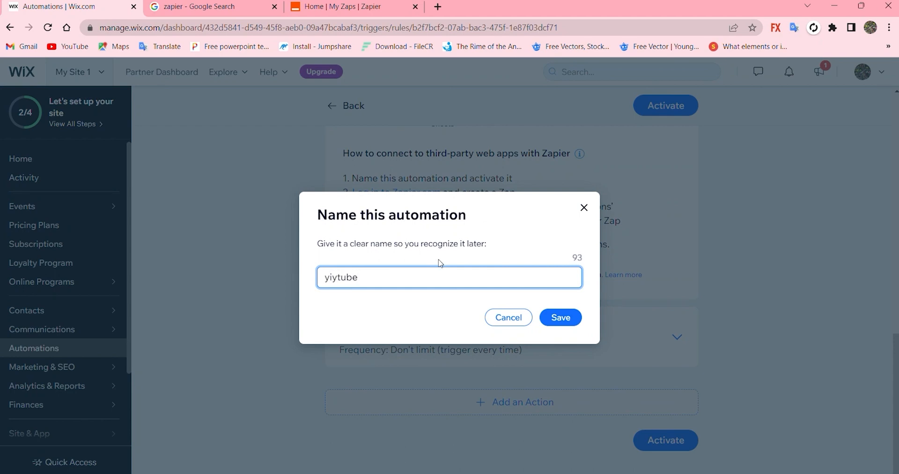
text(youtu)
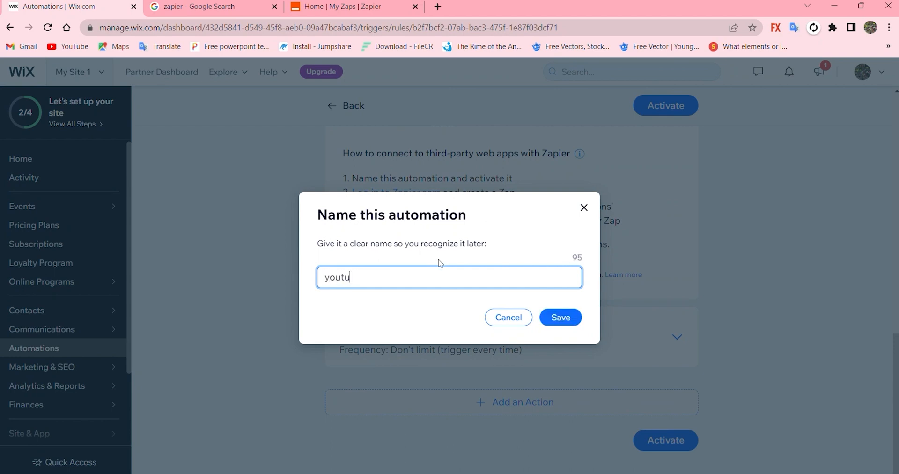
text(be)
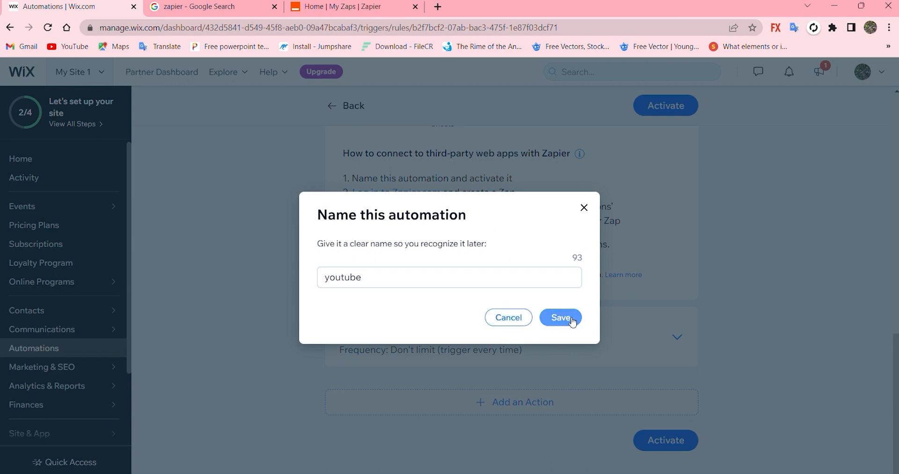
click(560, 318)
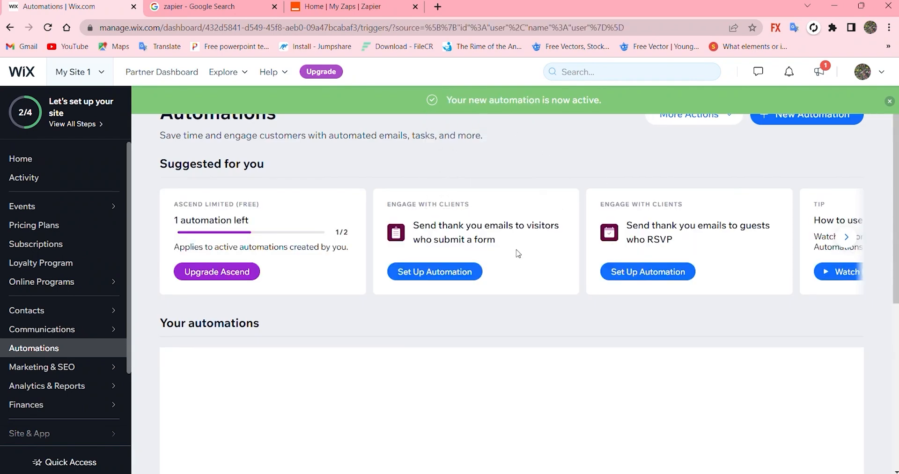
Step: Scroll the page while moving over to Zapier's Zaps home page
scroll(down, 3)
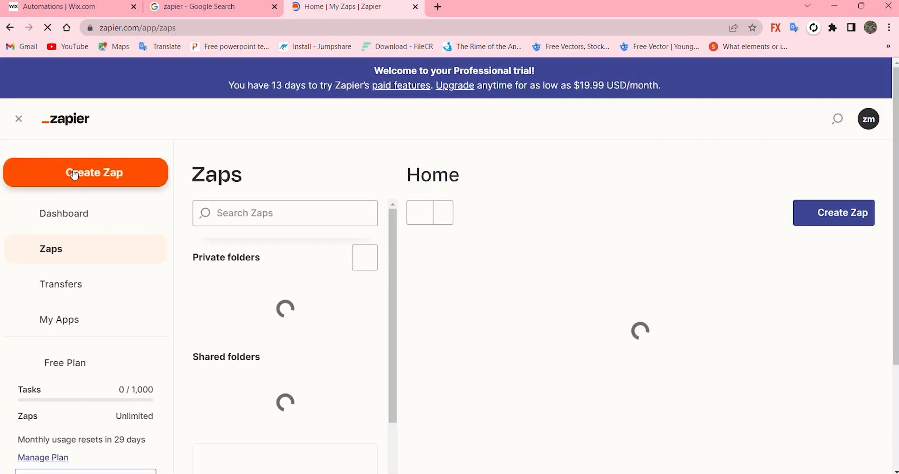
Step: Create a new Zap using the Wix Automations My Site 1 account as trigger
click(85, 172)
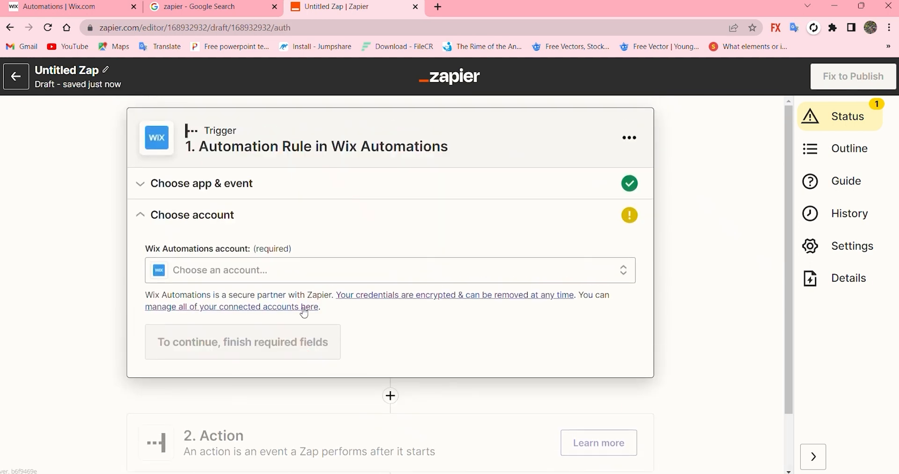
click(390, 269)
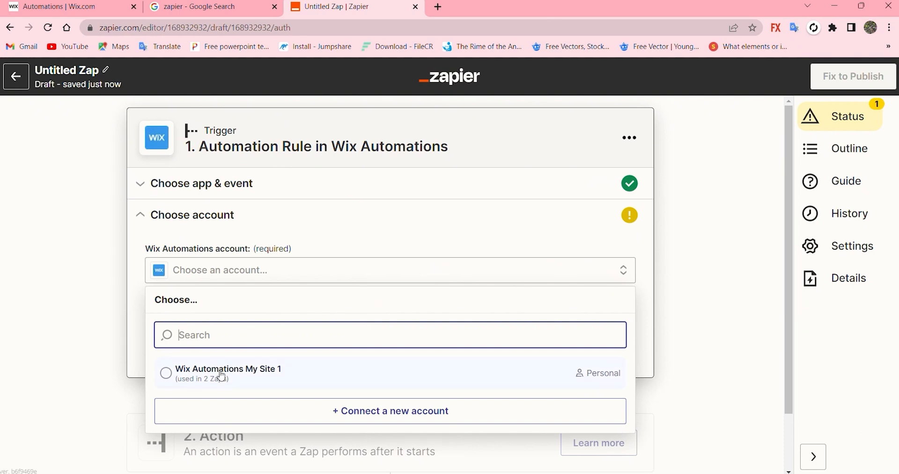
click(227, 372)
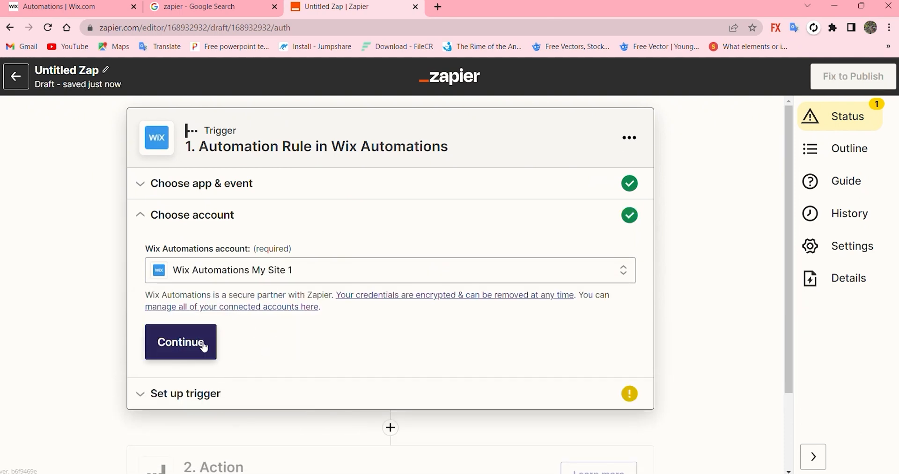
click(181, 342)
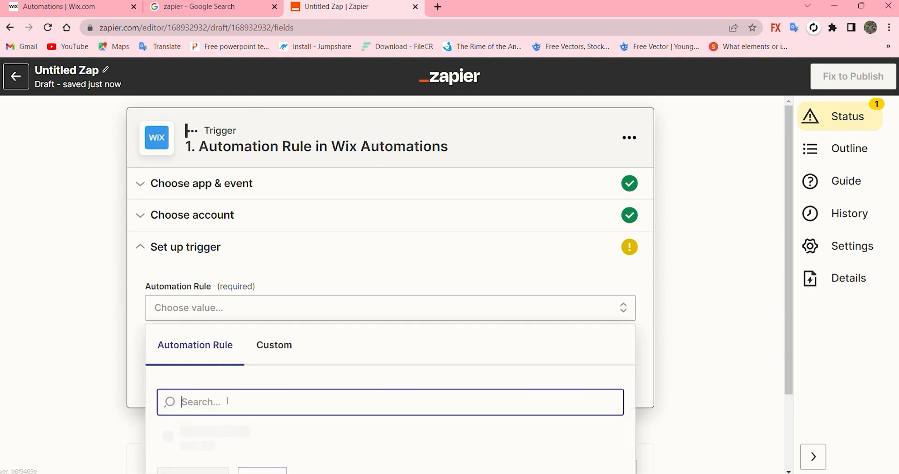
Step: Select the 'youtube' automation rule and test the trigger with sample invoice data
text(youtube)
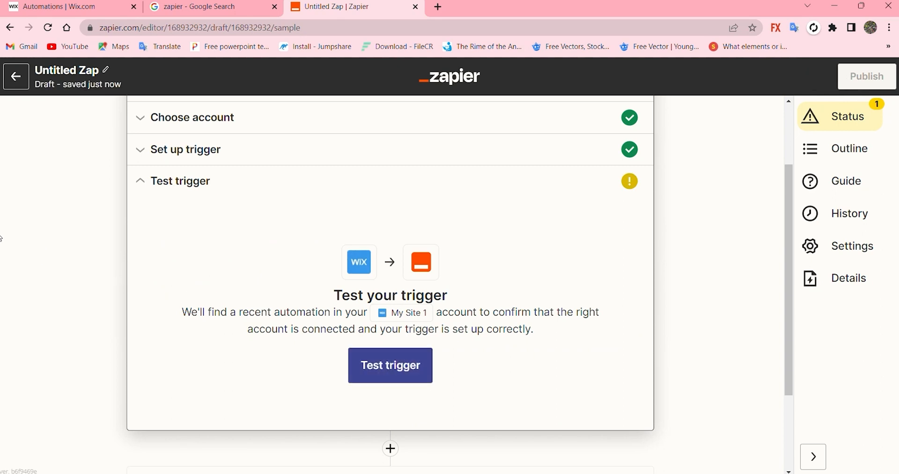
click(390, 365)
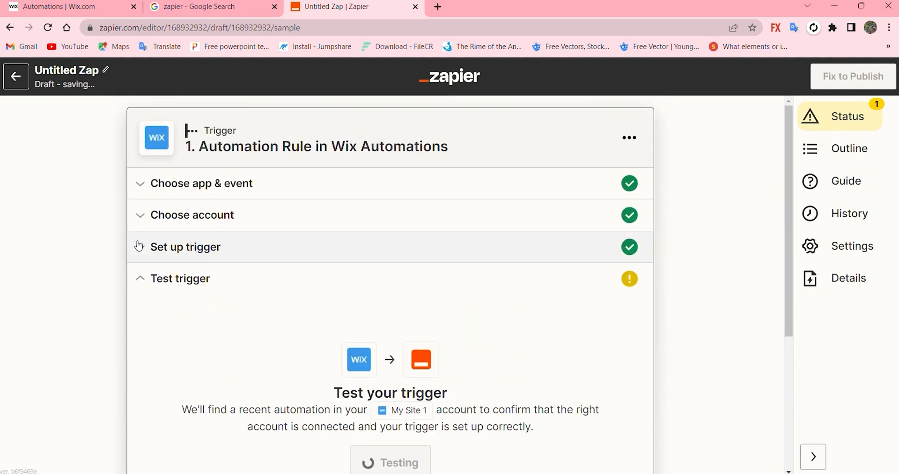
click(390, 461)
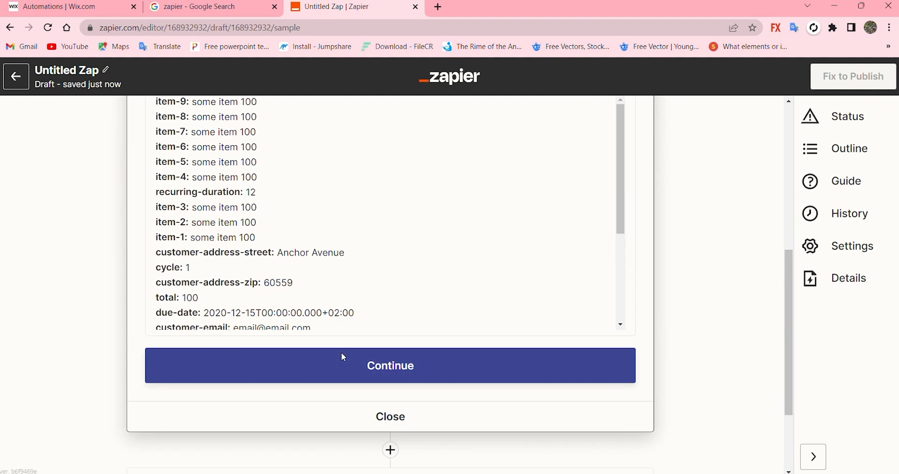
scroll(down, 3)
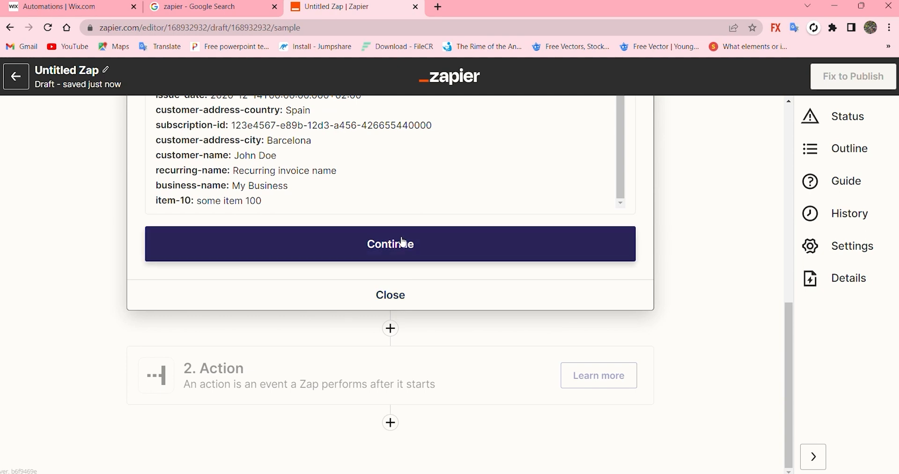
click(390, 243)
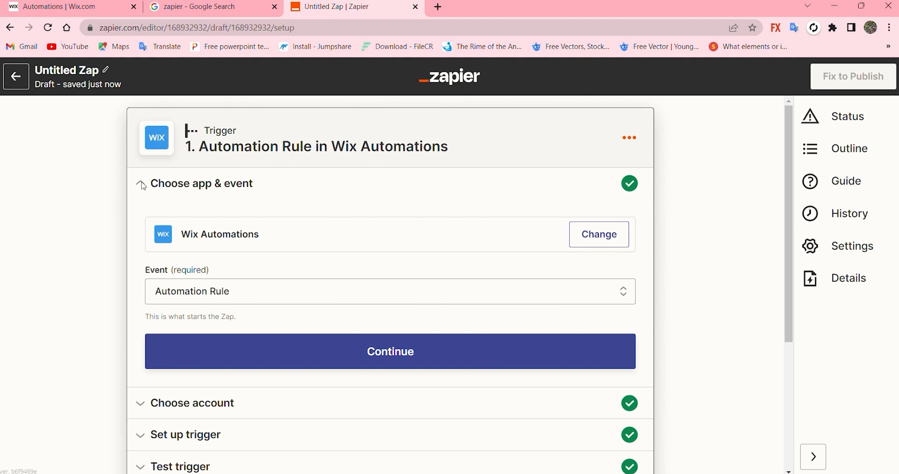
Step: Continue through the account, 'youtube' rule and test result steps again
scroll(down, 3)
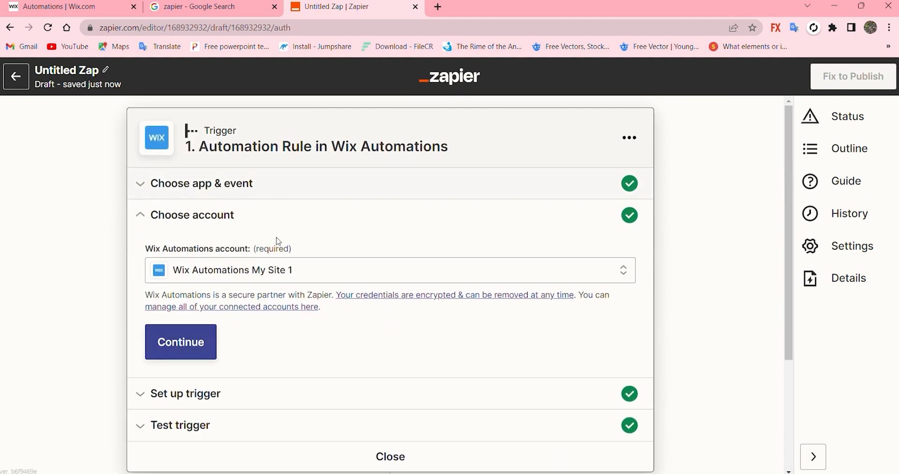
click(179, 341)
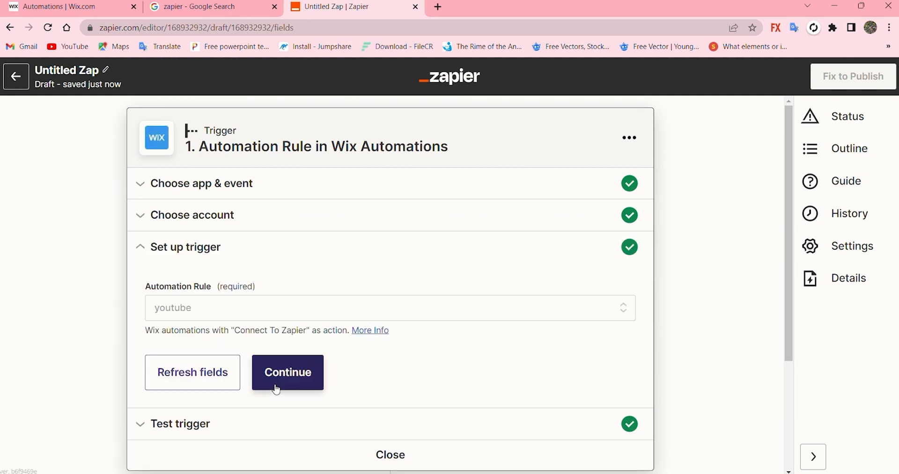
click(287, 371)
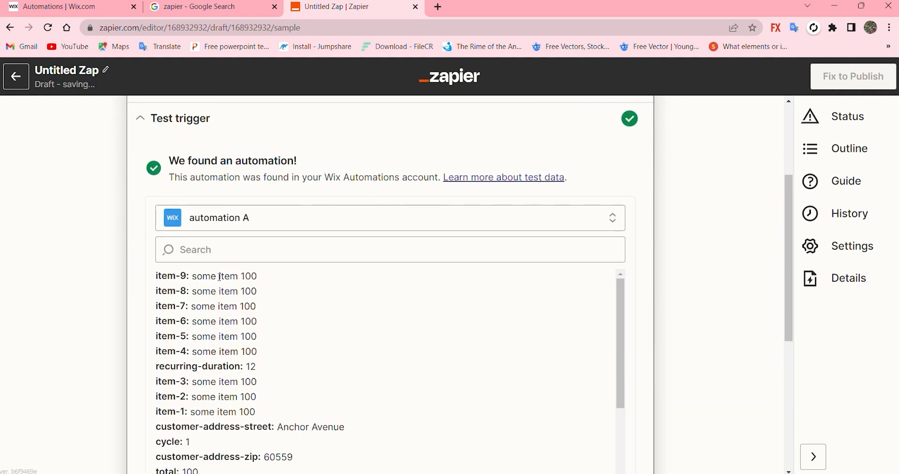
scroll(down, 3)
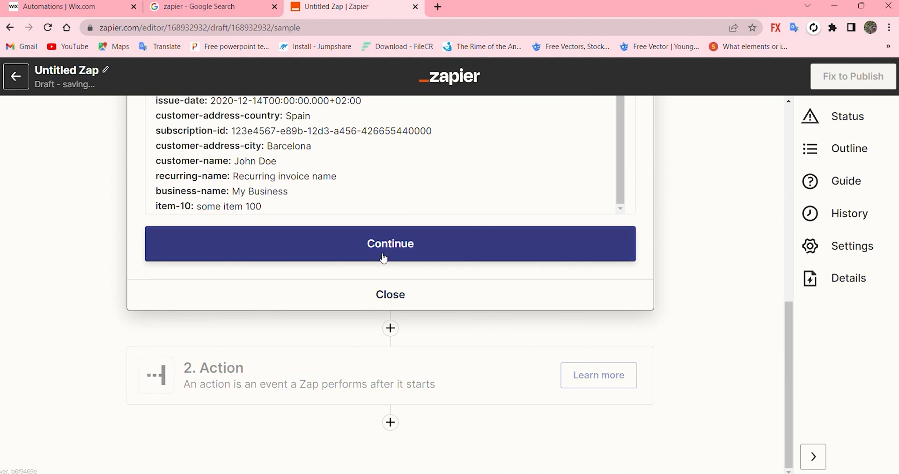
click(390, 243)
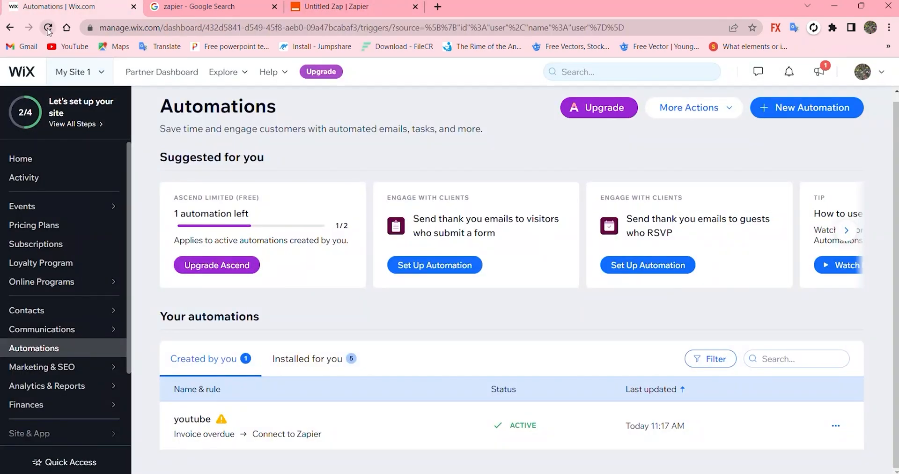
Step: Reload the Wix automations page listing the active youtube automation
click(48, 27)
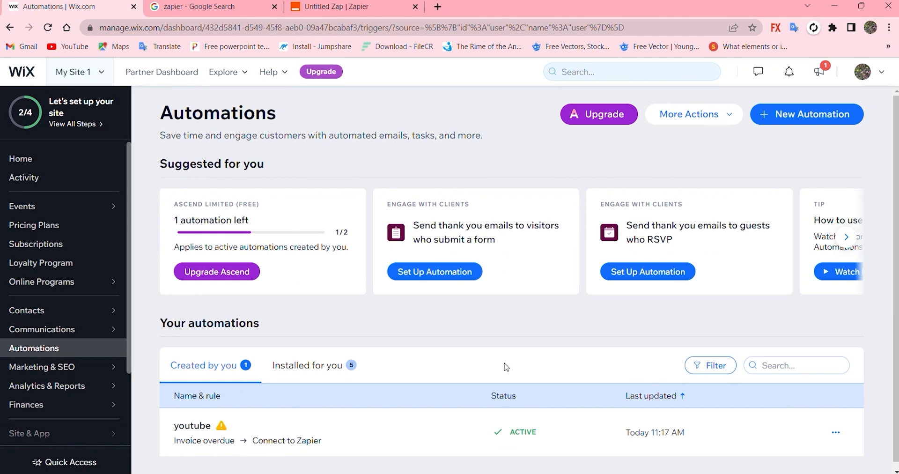
mouse_move(559, 397)
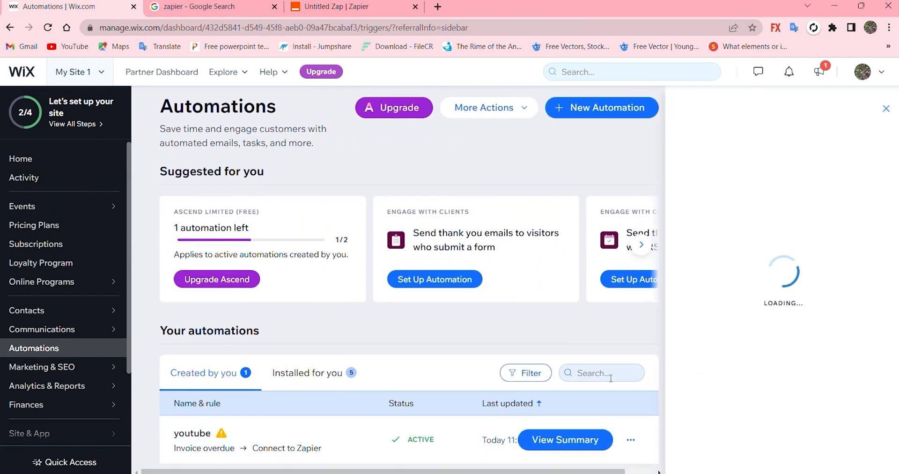
Step: Open the youtube automation's summary panel and review its Invoice overdue trigger and Zapier action
click(564, 439)
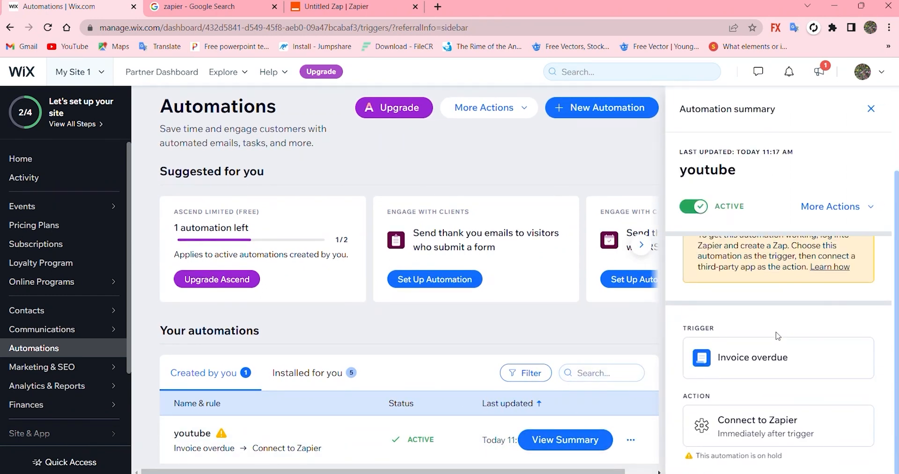
mouse_move(753, 357)
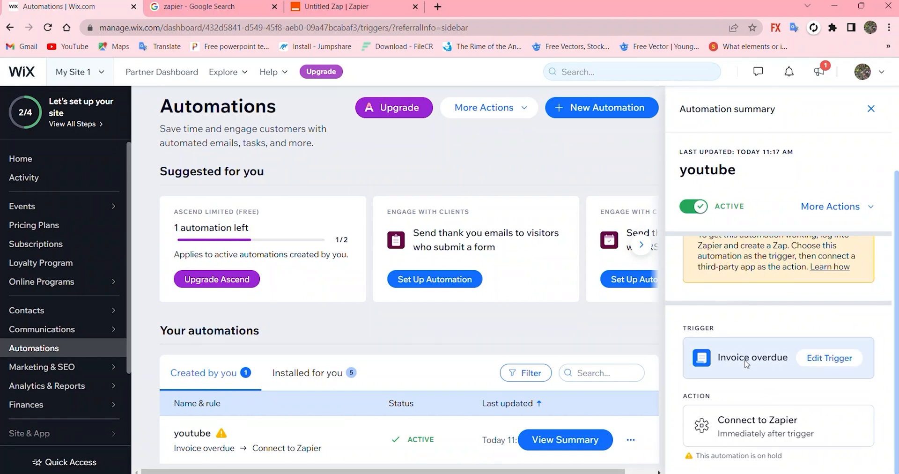
scroll(down, 3)
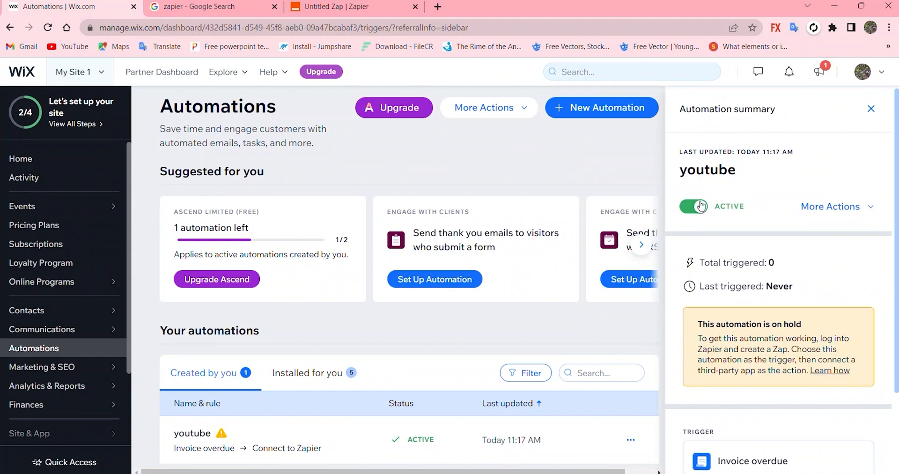
click(829, 206)
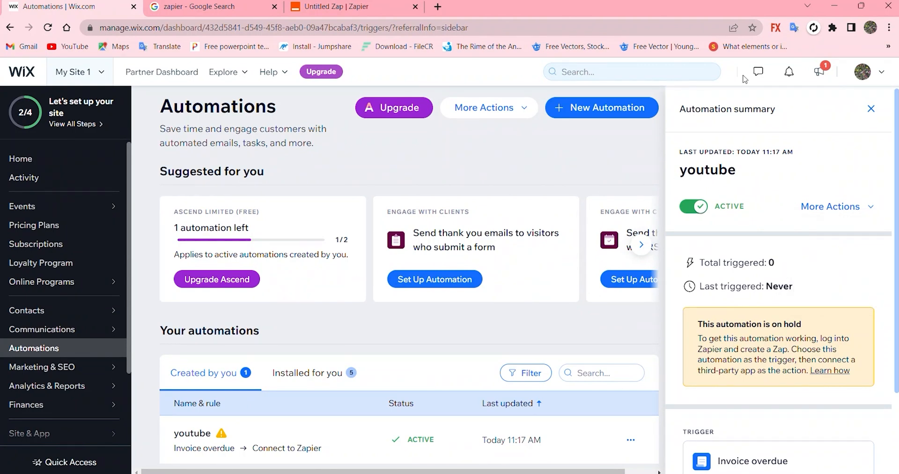
mouse_move(847, 62)
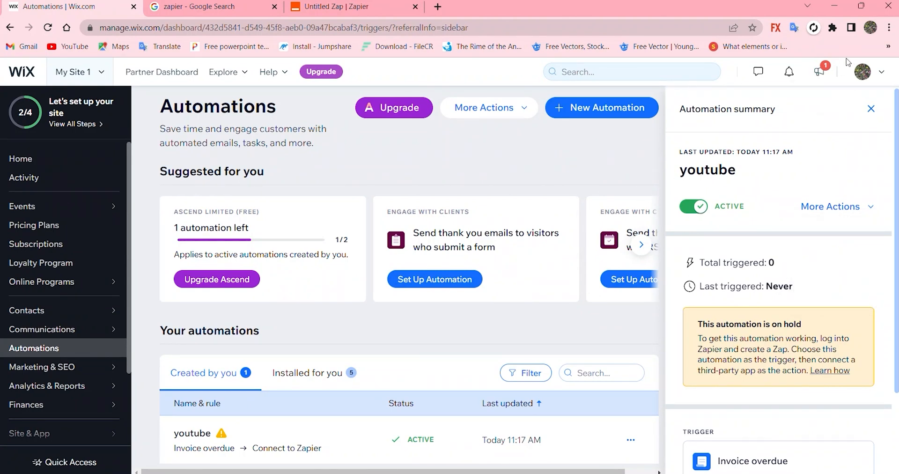